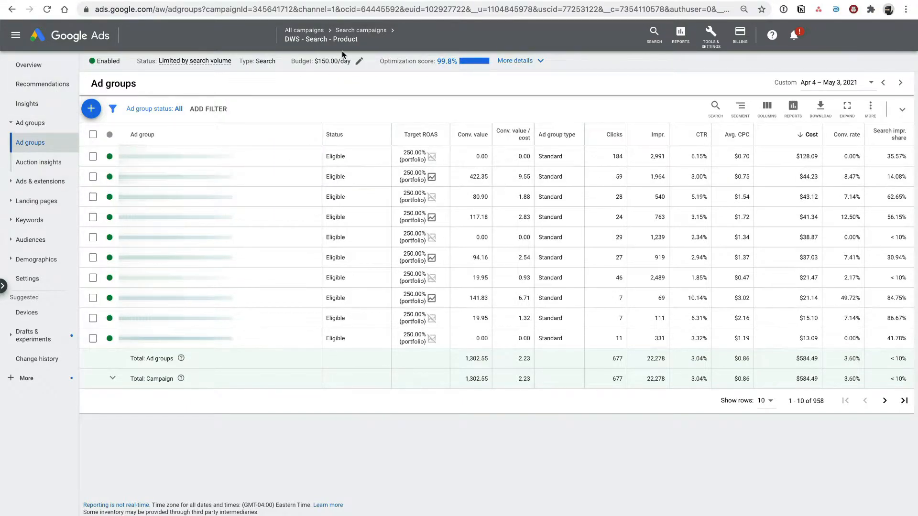
Step: Return to the All campaigns overview listing the ten enabled campaigns
click(303, 30)
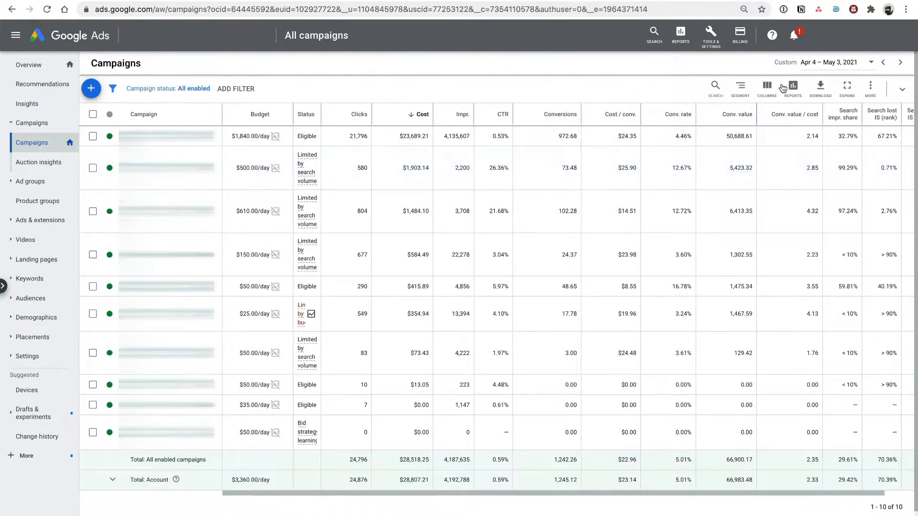
Step: Change the reporting range to the last 120 days, Jan 6 – May 5, 2021
click(829, 62)
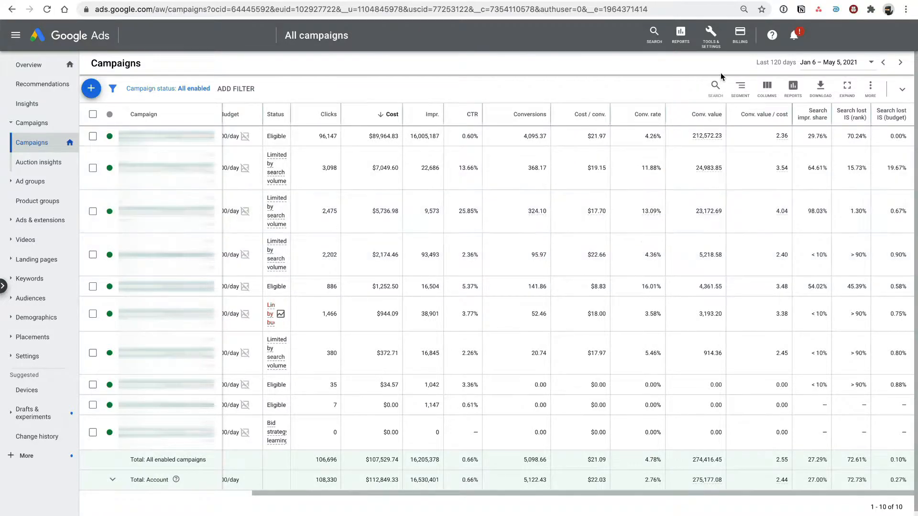
mouse_move(582, 84)
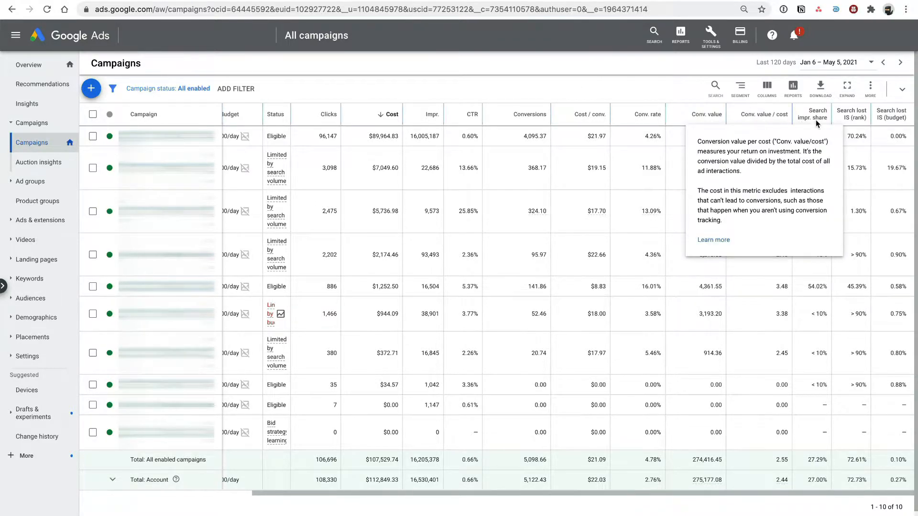
mouse_move(852, 113)
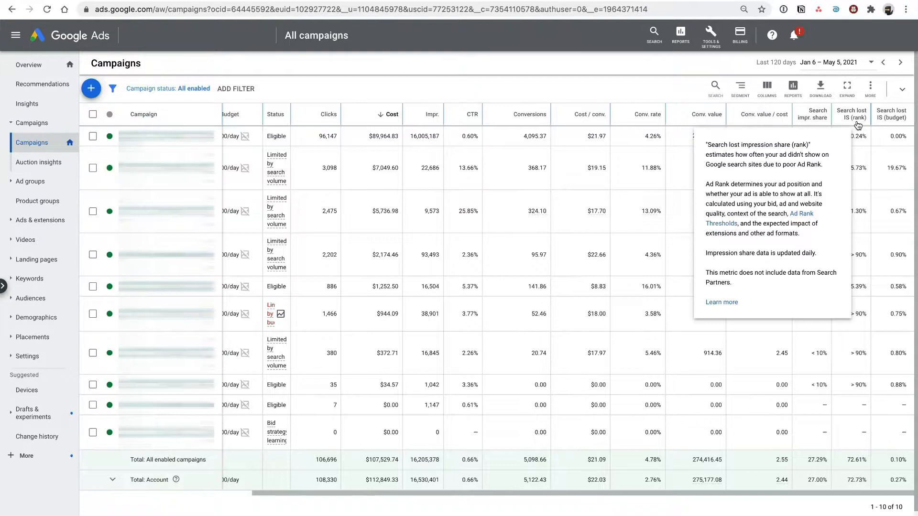
mouse_move(890, 114)
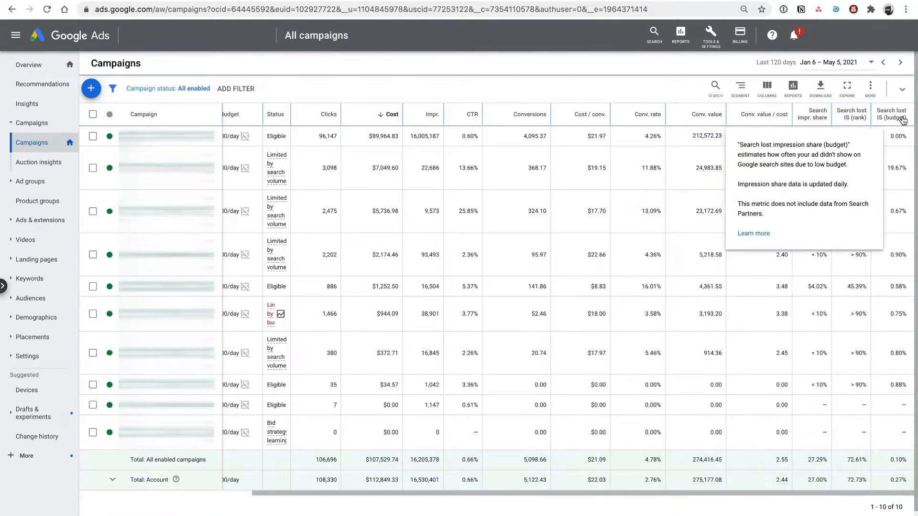
mouse_move(489, 111)
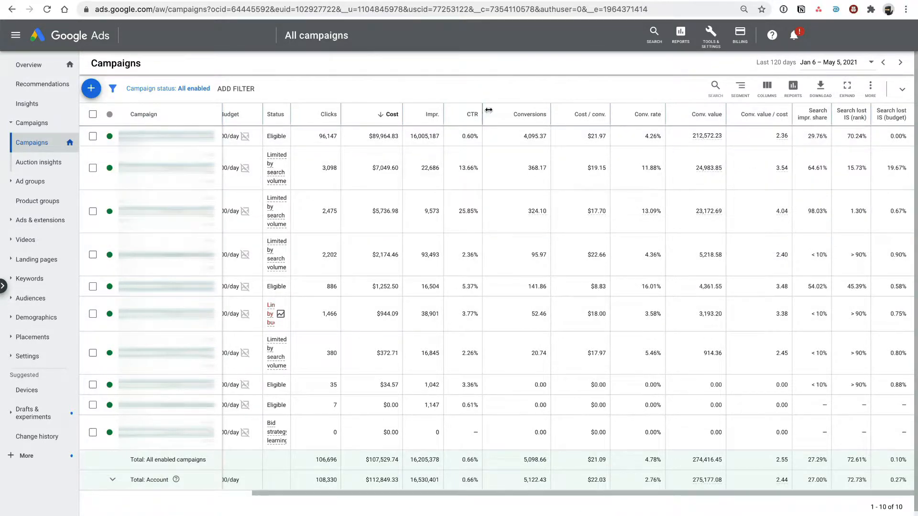
mouse_move(538, 94)
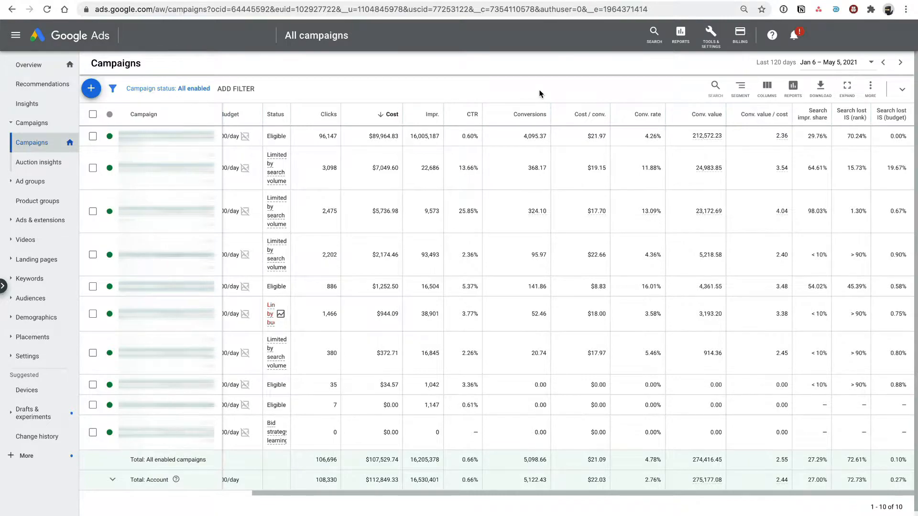
mouse_move(559, 111)
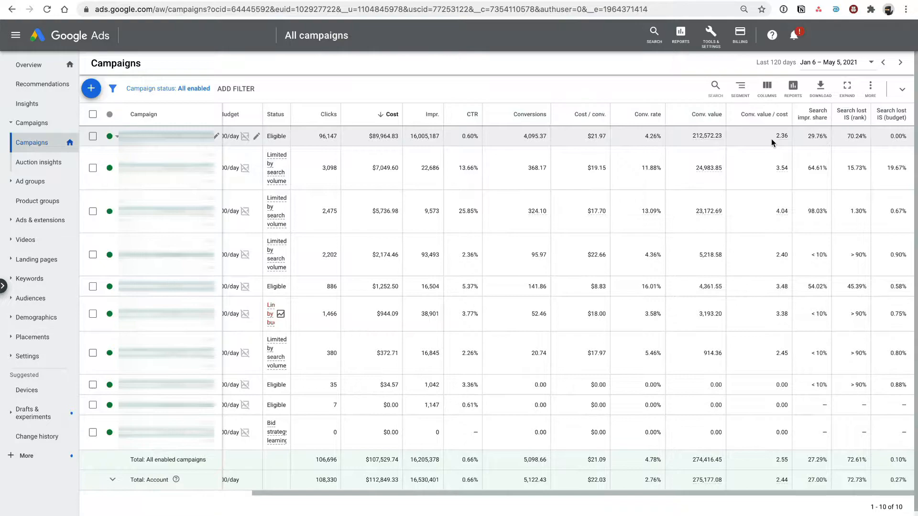
mouse_move(642, 88)
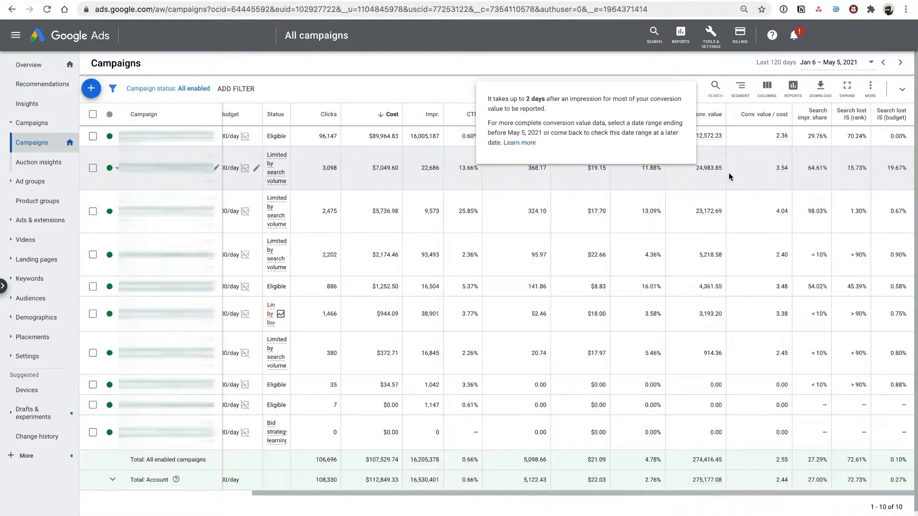
mouse_move(784, 205)
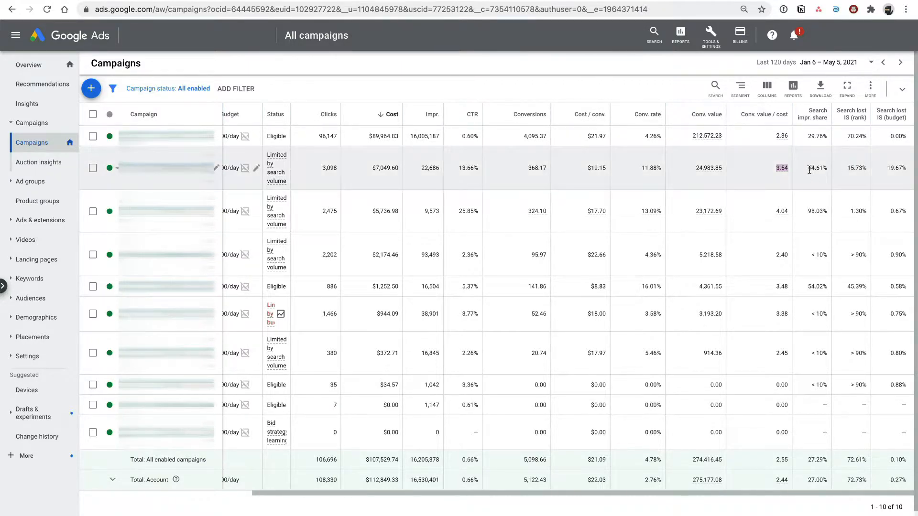
mouse_move(828, 188)
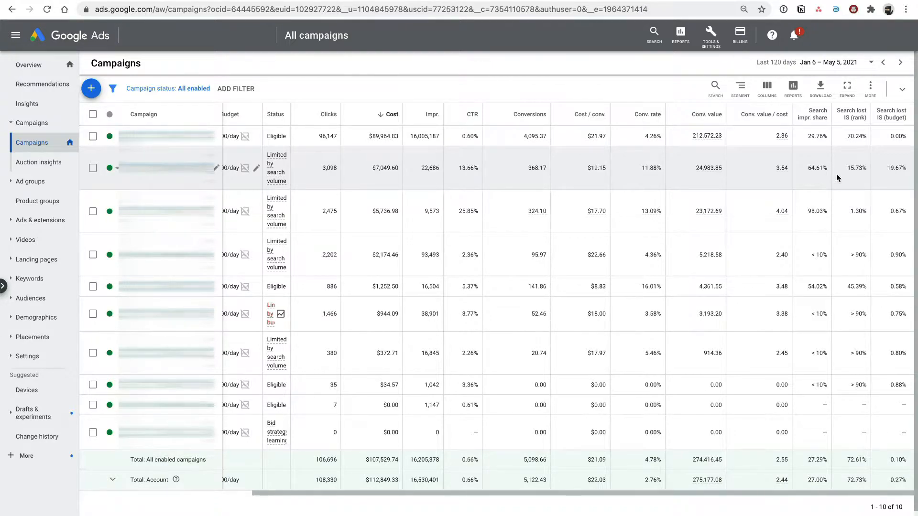
mouse_move(811, 175)
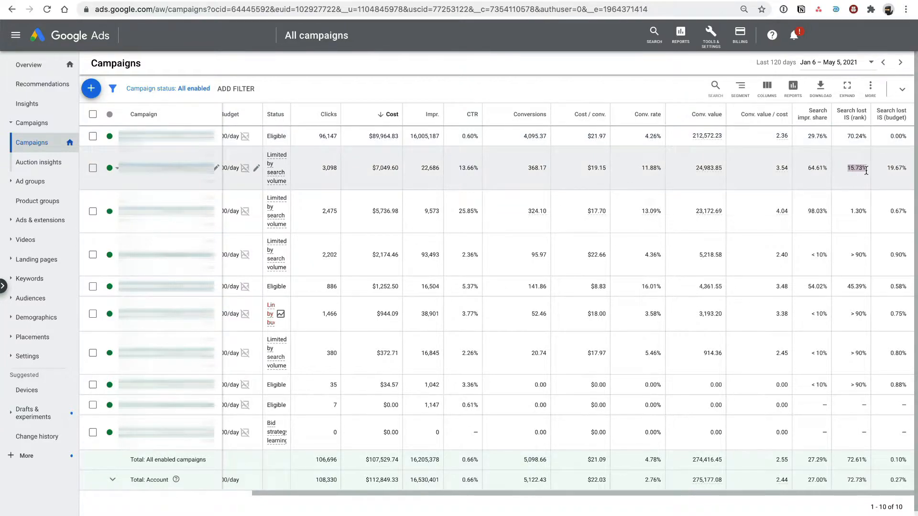
mouse_move(843, 118)
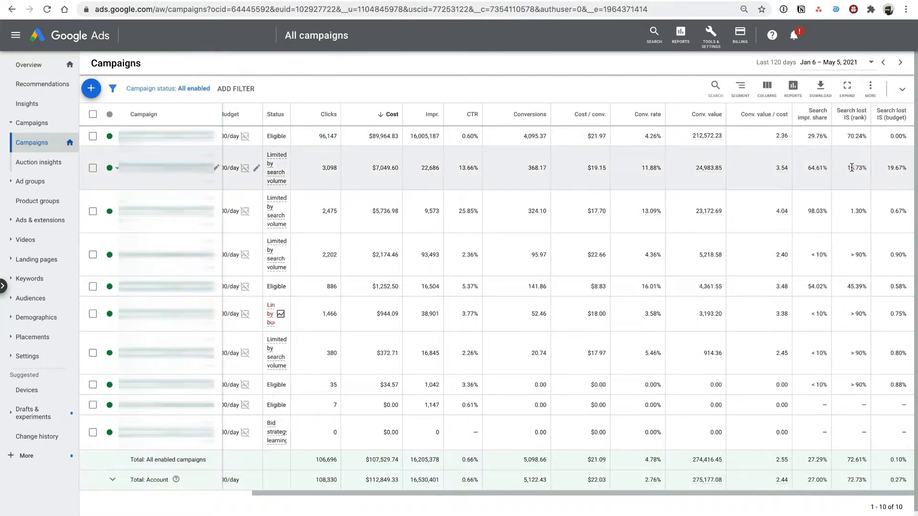
mouse_move(775, 179)
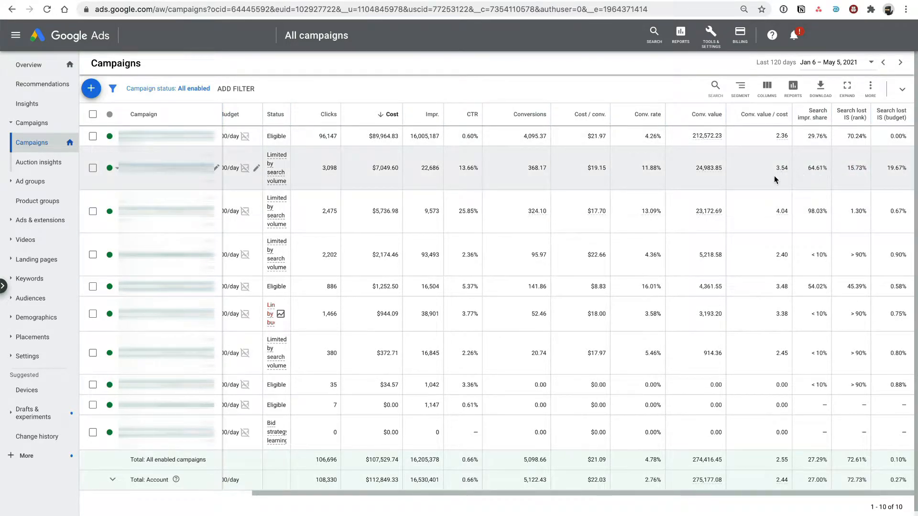
mouse_move(809, 174)
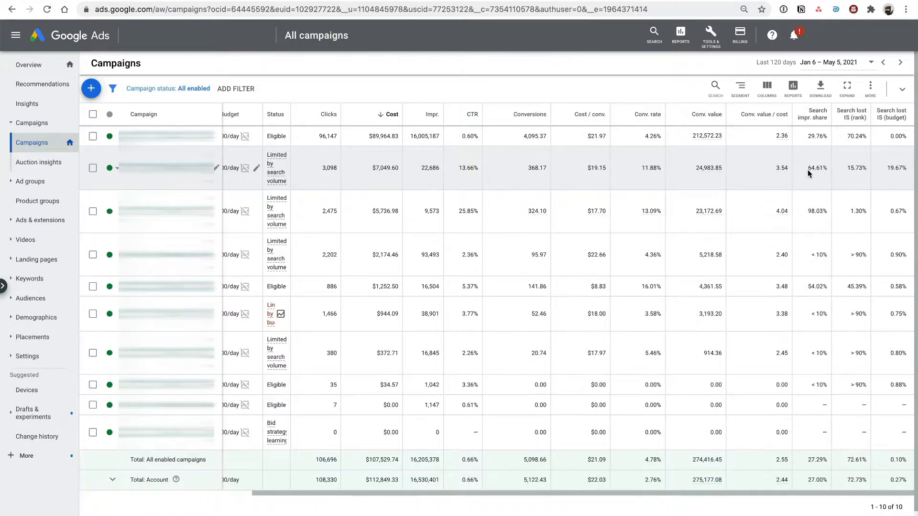
mouse_move(860, 171)
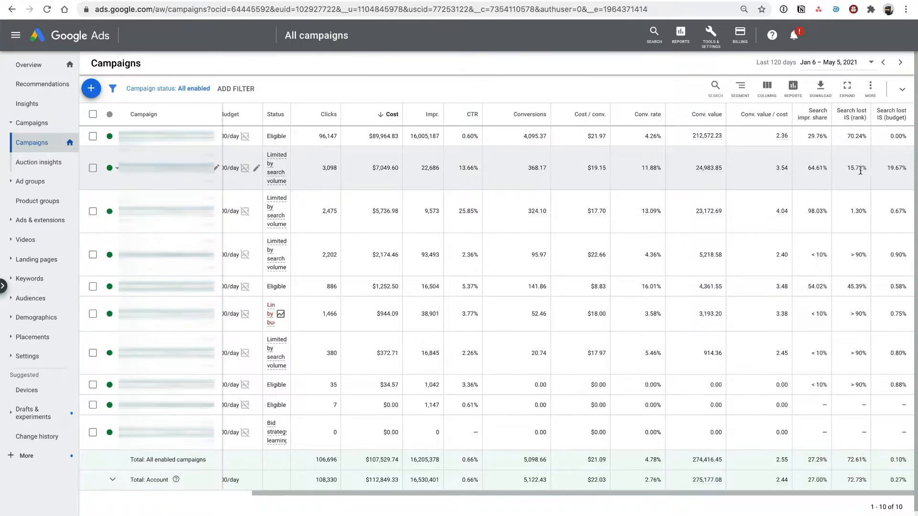
double_click(856, 169)
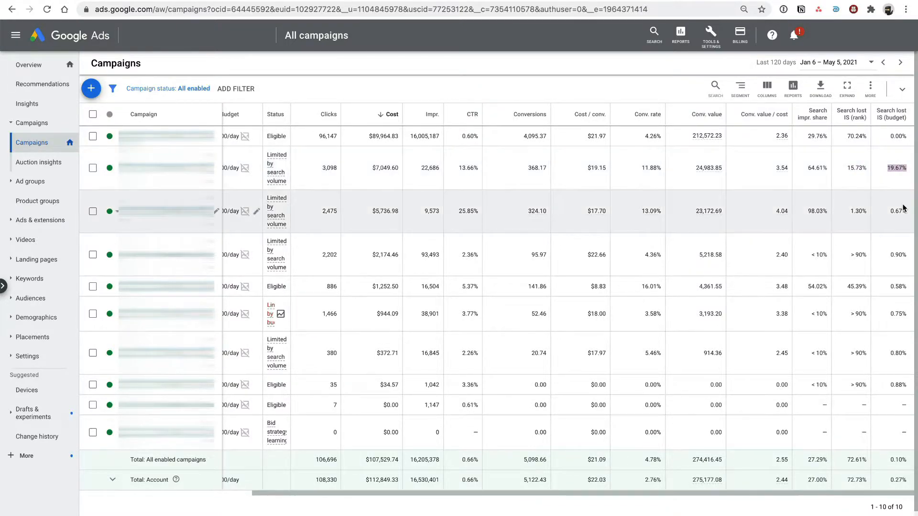
mouse_move(891, 117)
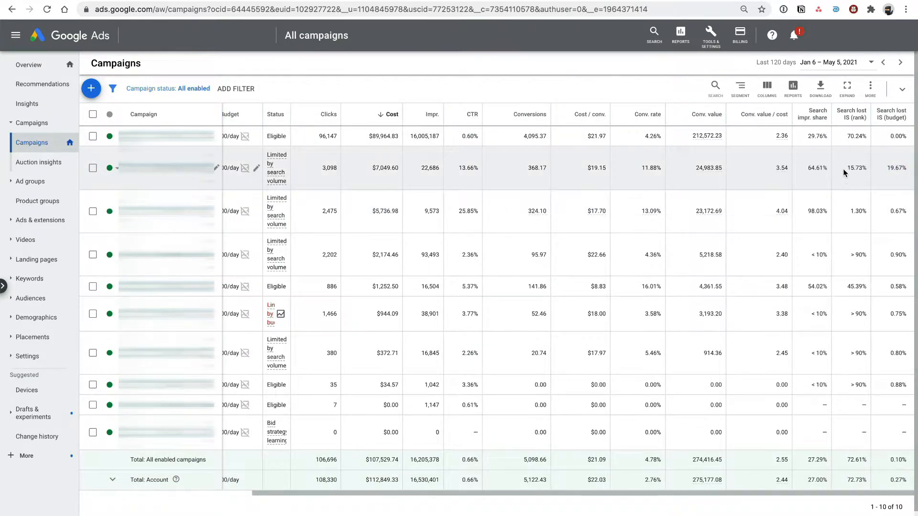
double_click(854, 168)
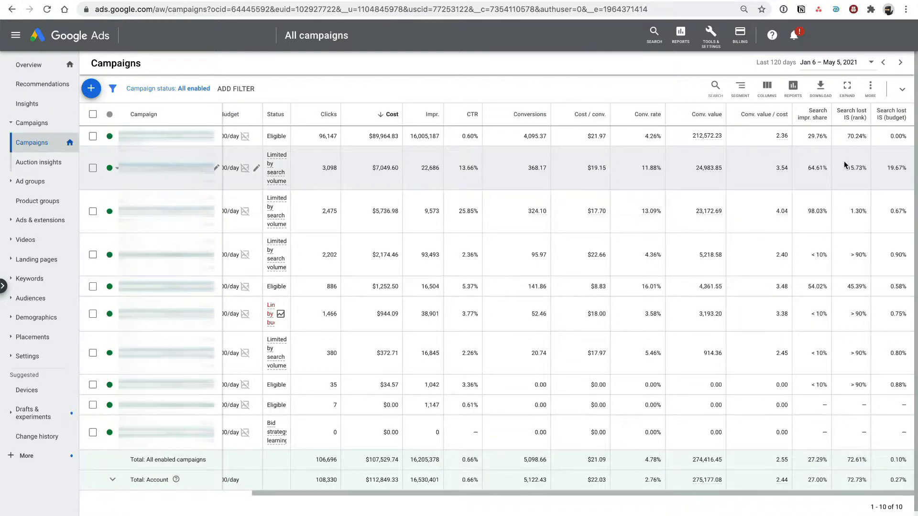
mouse_move(777, 146)
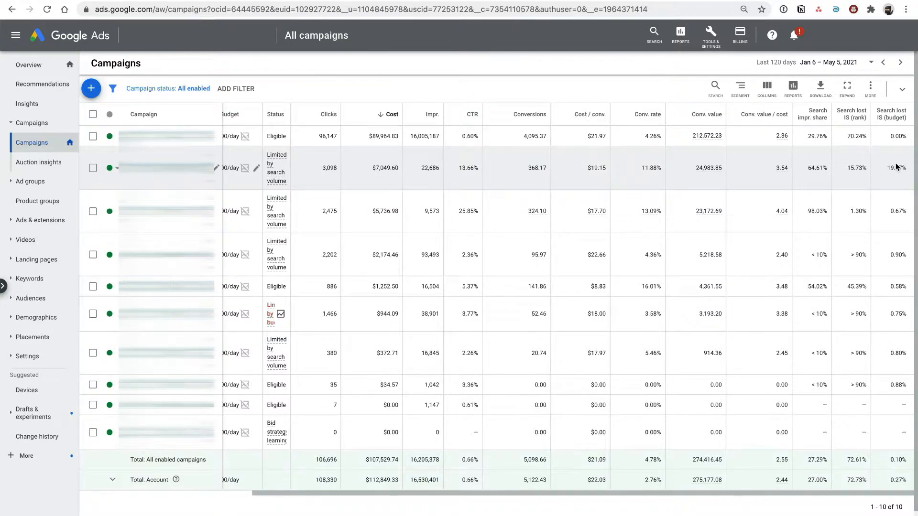
mouse_move(830, 181)
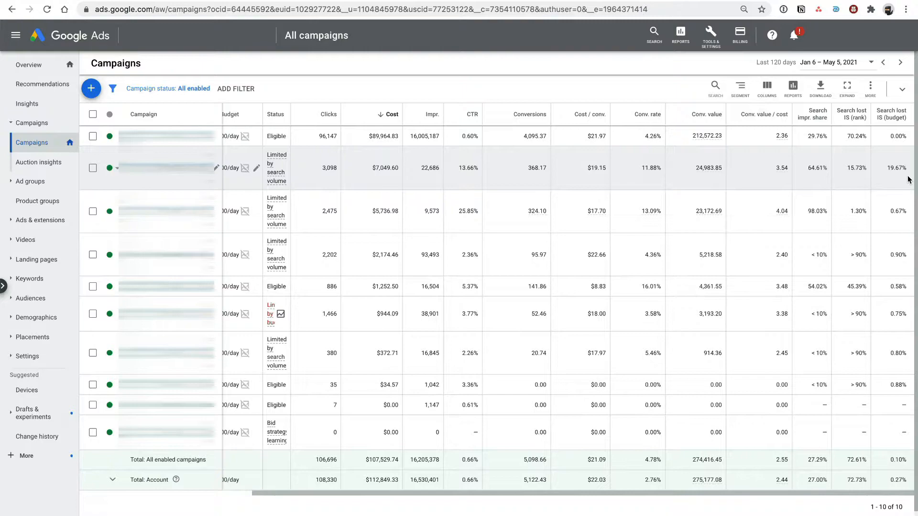
mouse_move(235, 217)
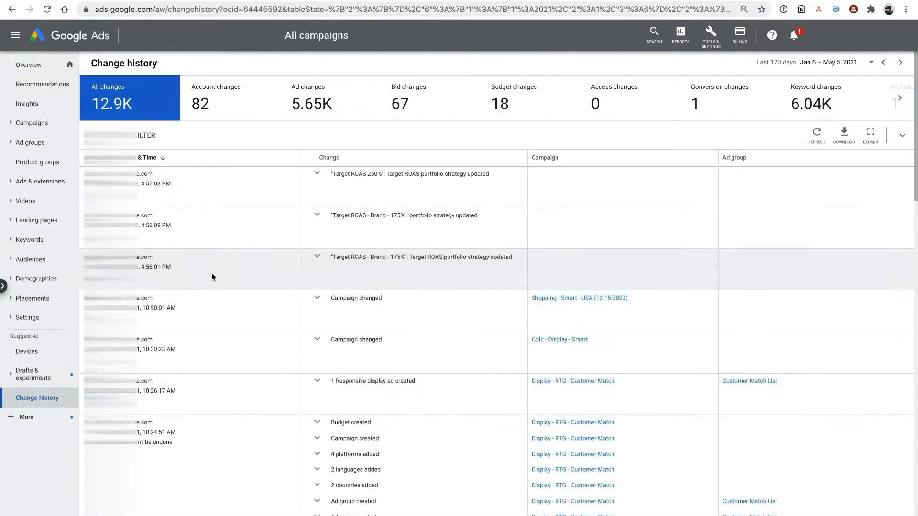
Step: Scroll through the Change history list of 12.9K changes over the last 120 days
scroll(down, 3)
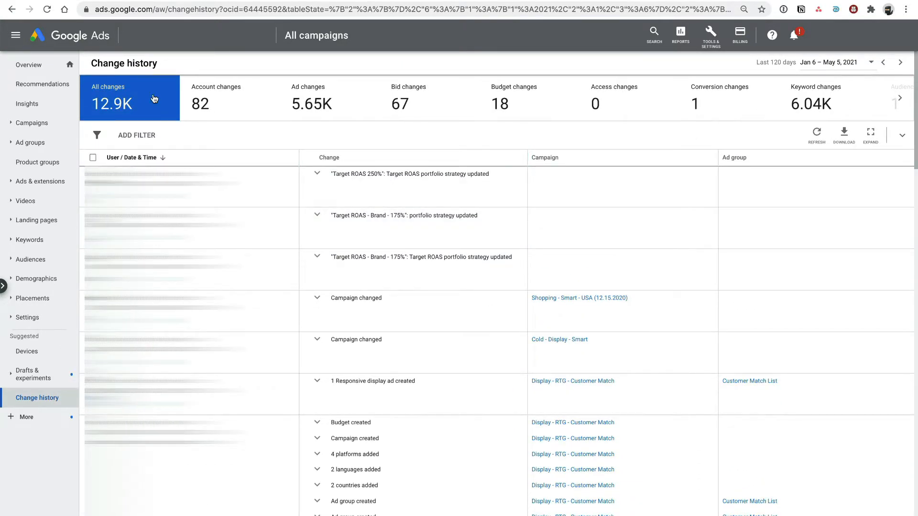
mouse_move(193, 115)
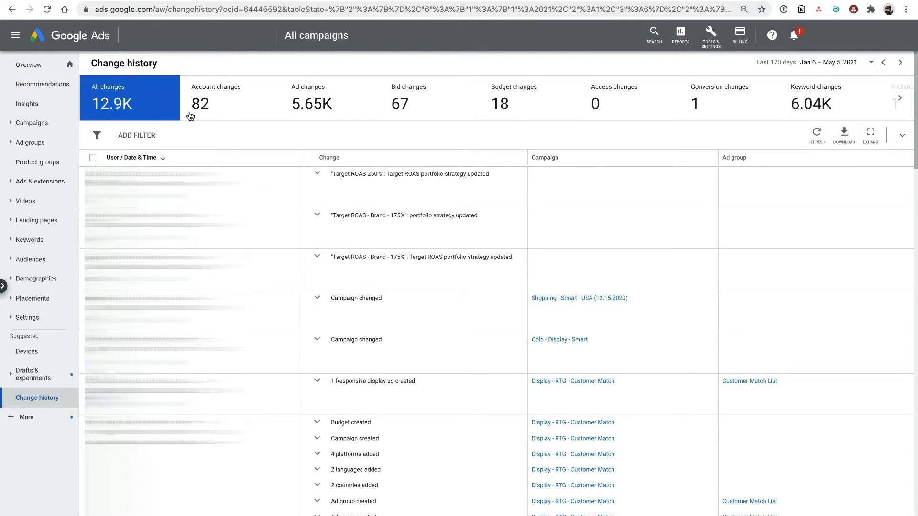
scroll(down, 3)
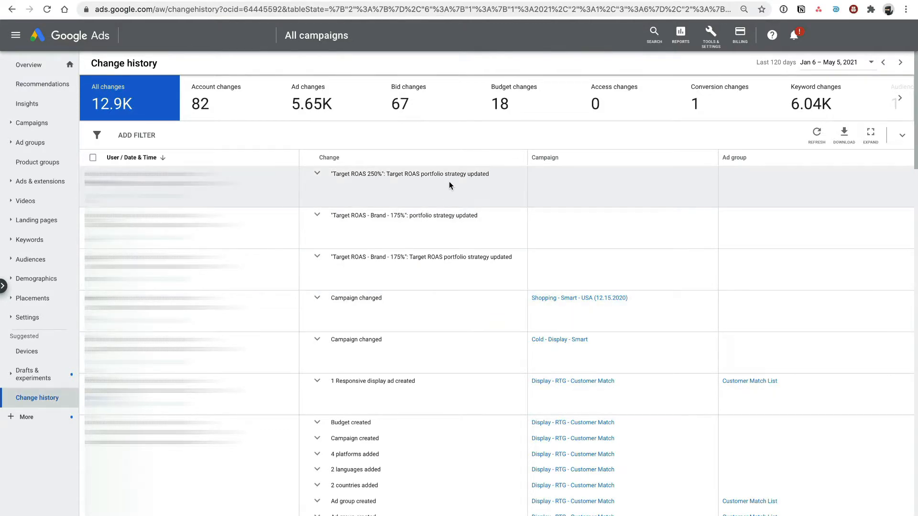
scroll(down, 3)
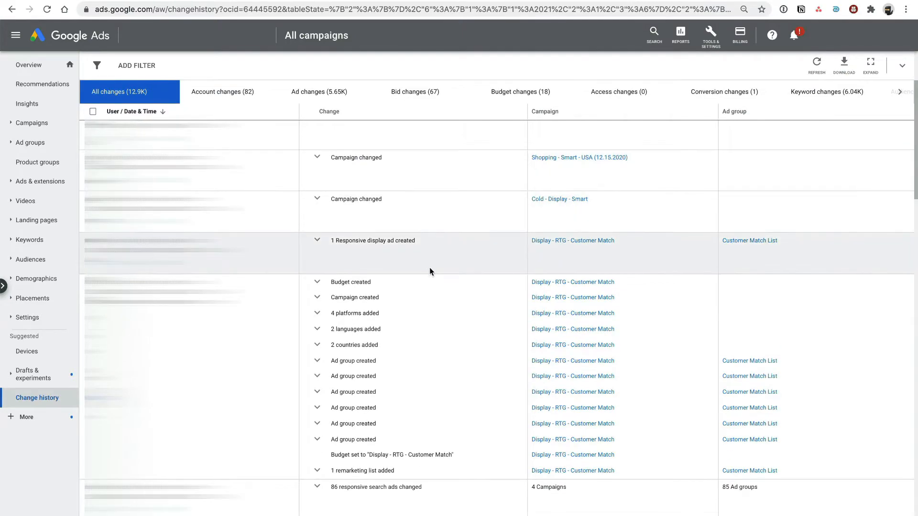
scroll(down, 3)
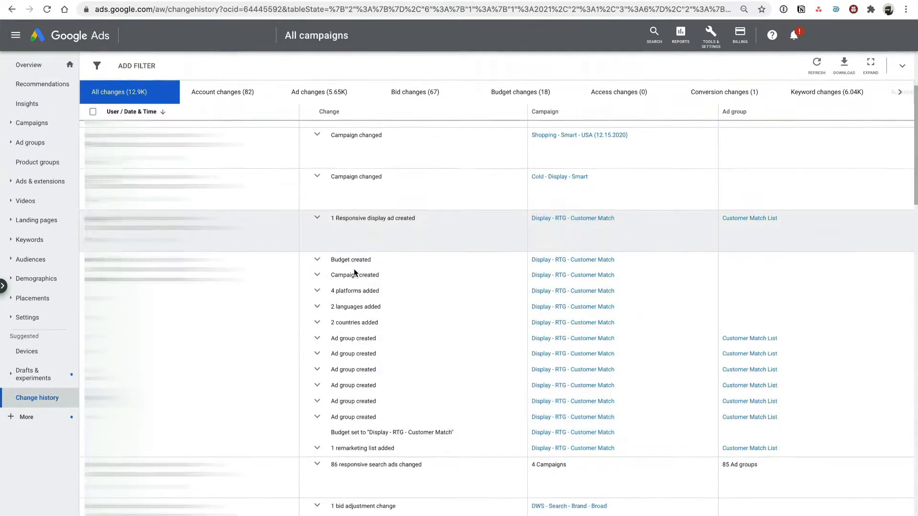
scroll(down, 3)
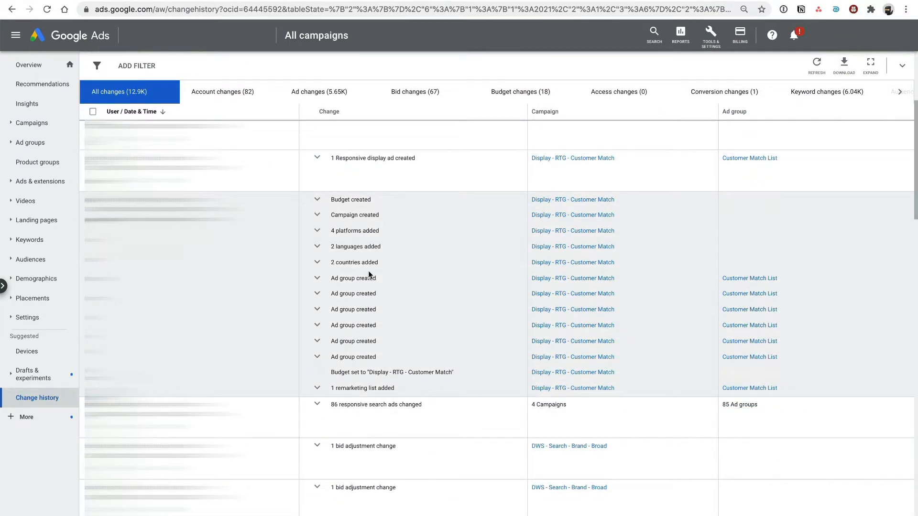
scroll(down, 3)
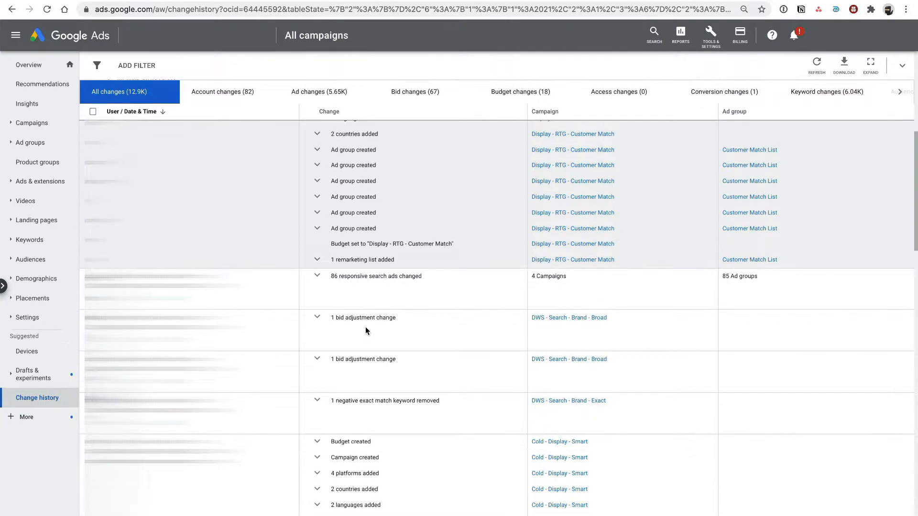
scroll(down, 3)
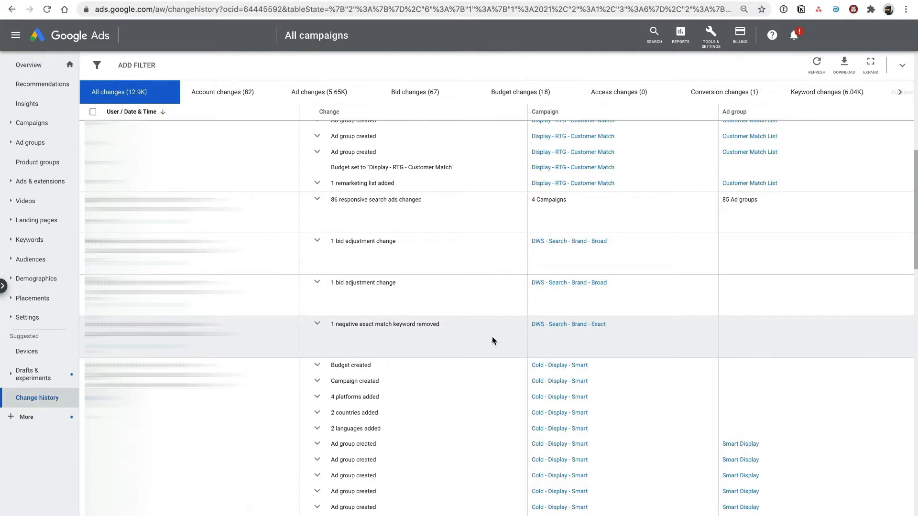
scroll(down, 3)
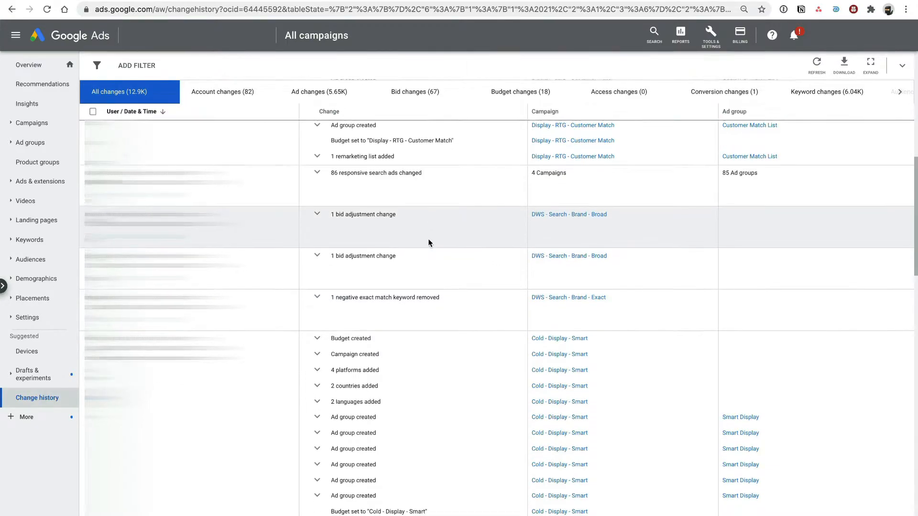
scroll(down, 3)
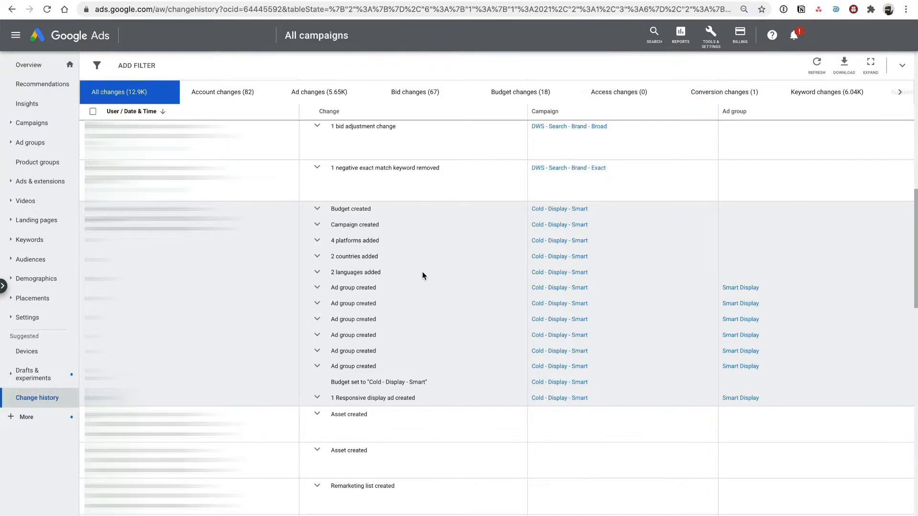
mouse_move(386, 260)
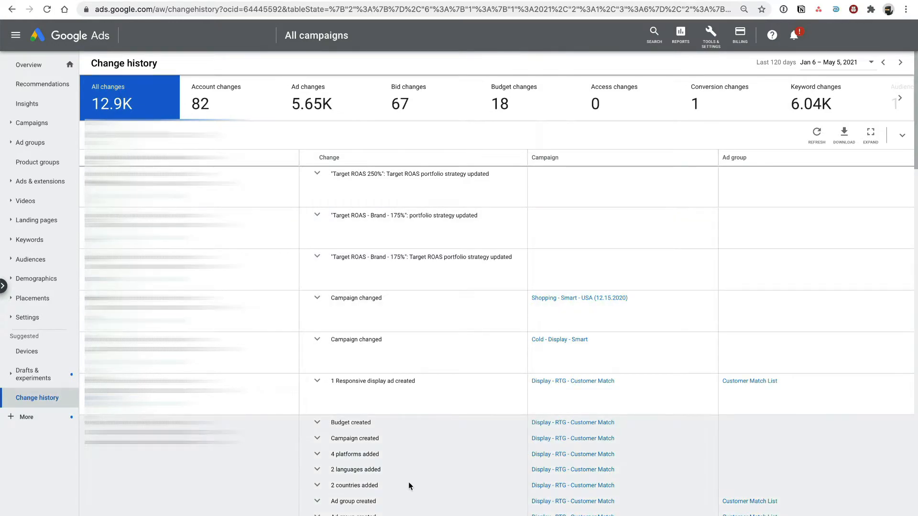
scroll(down, 3)
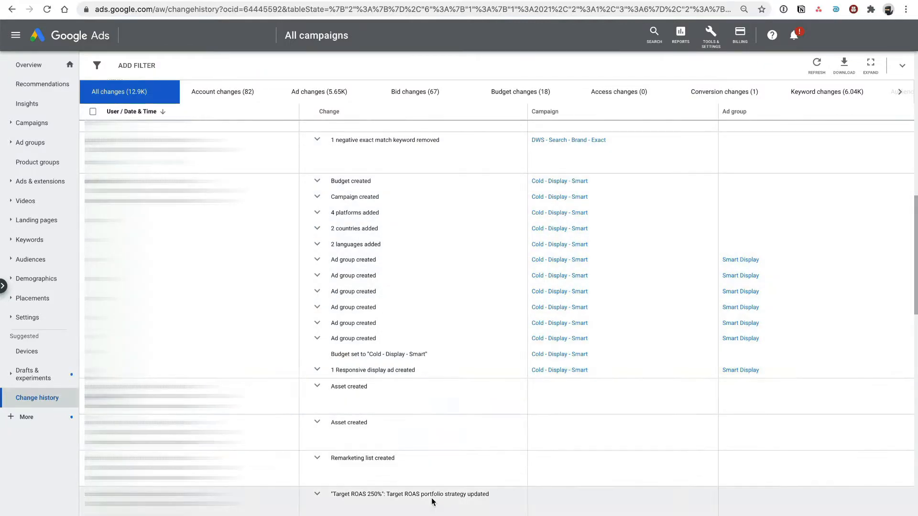
mouse_move(378, 301)
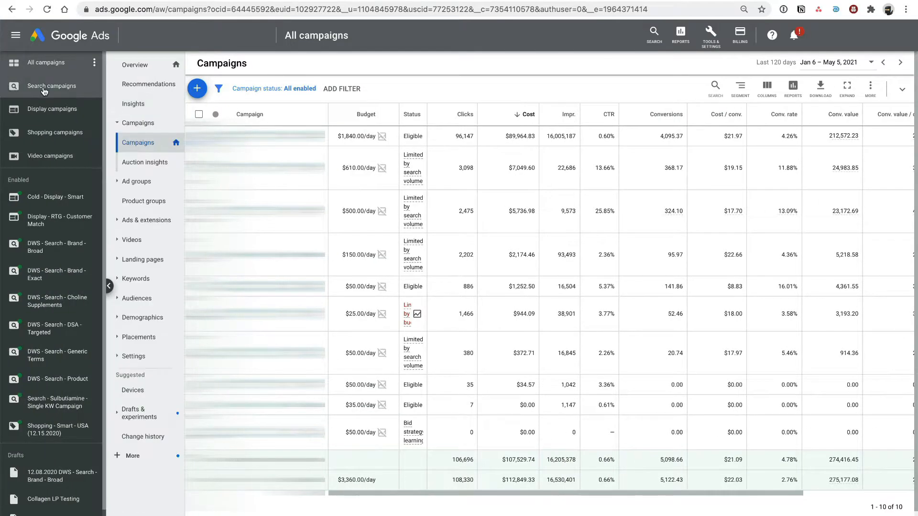
Step: Show only the seven Search campaigns, then bring up the Tools & Settings menu
click(51, 85)
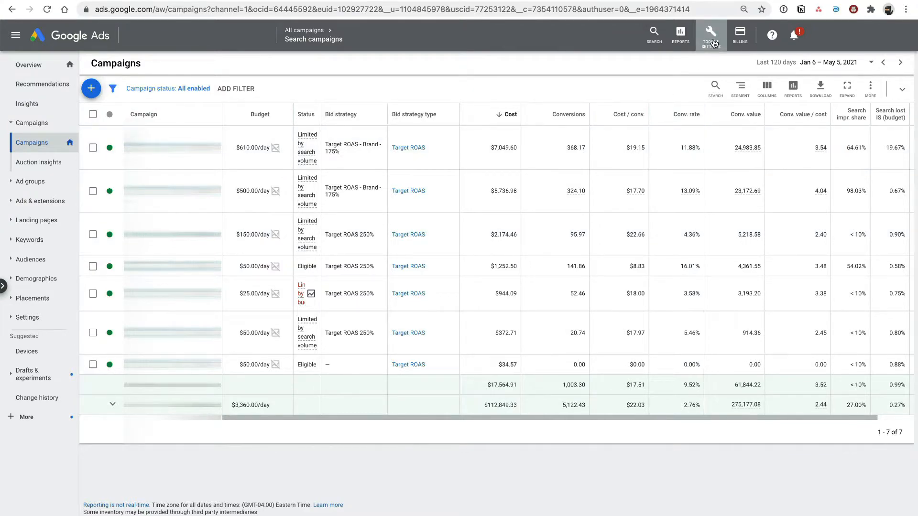
click(710, 34)
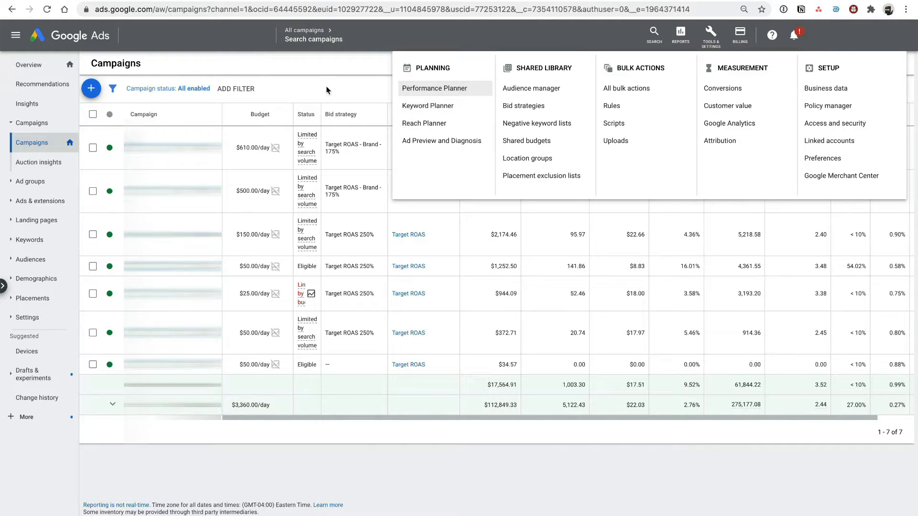
Step: Get Keyword Planner ideas for the seed term 'magnesium threonate'
click(429, 106)
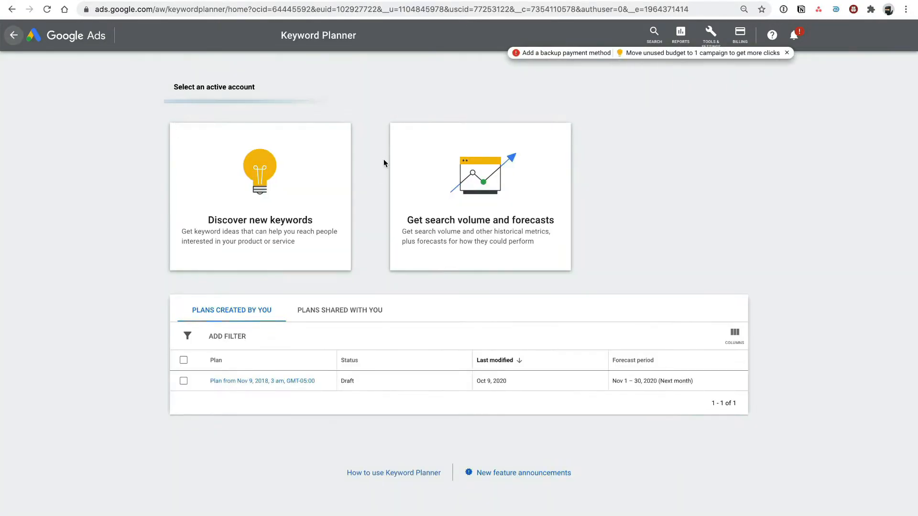
click(260, 196)
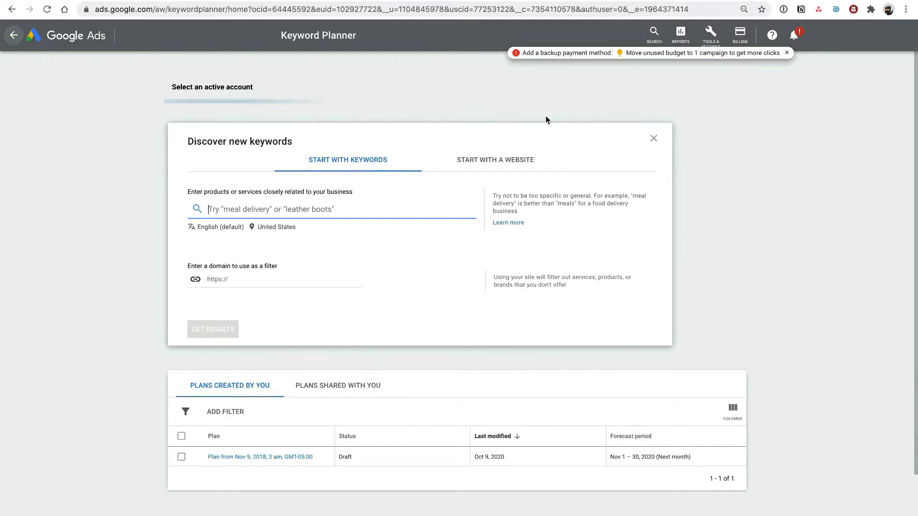
text(magn)
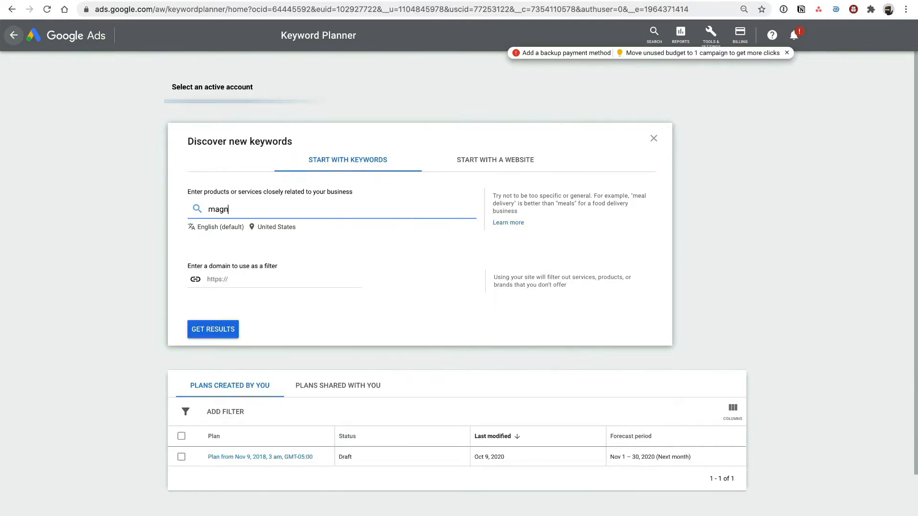
text(esium)
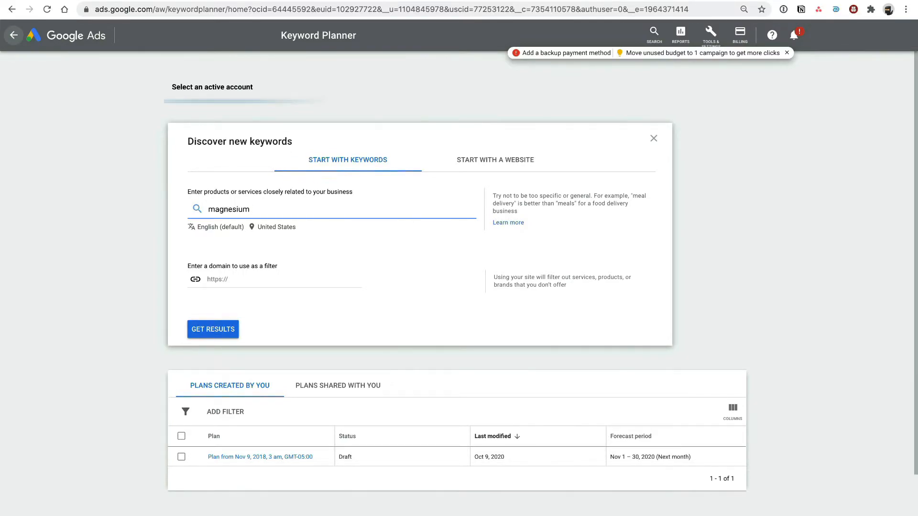
text(thre)
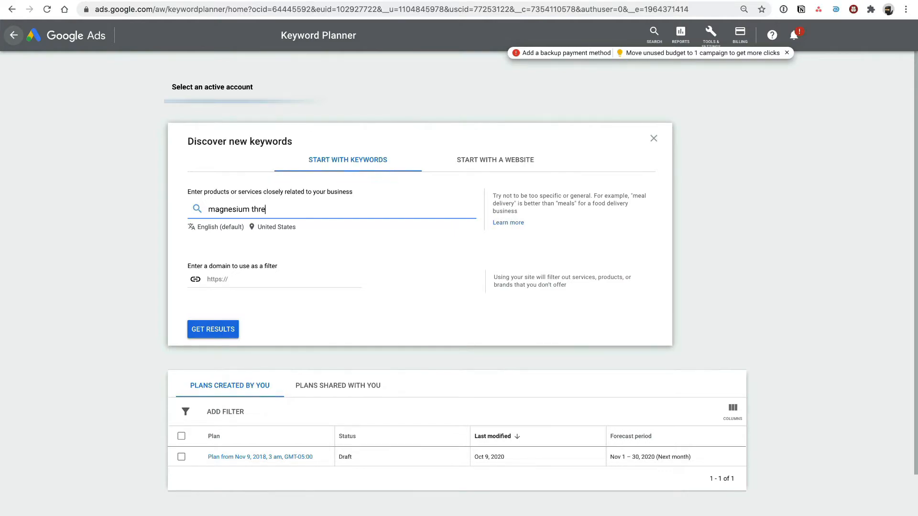
text(onate)
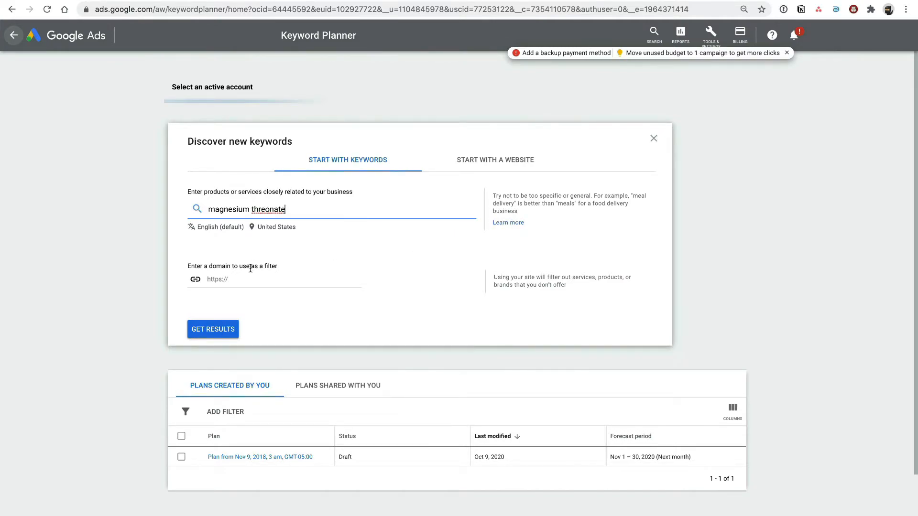
click(212, 329)
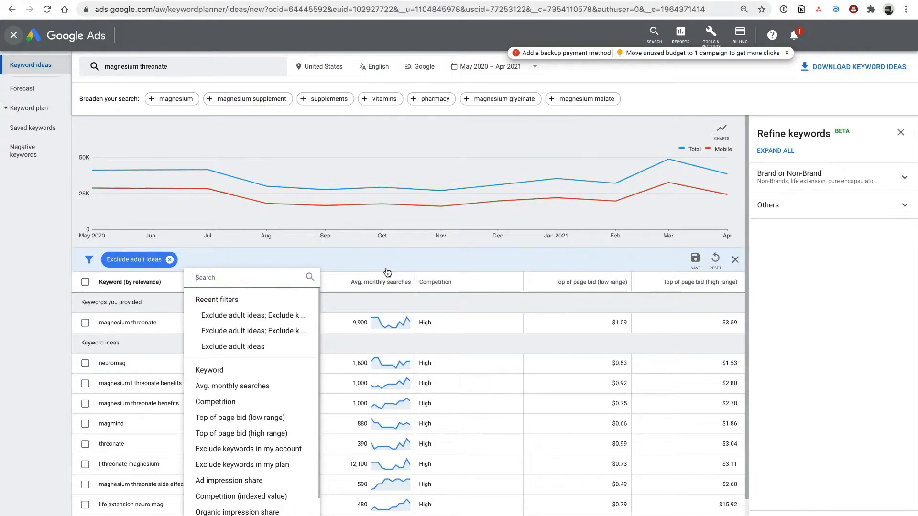
Step: Filter the keyword ideas to exclude keywords already in the account, leaving 142
text(account)
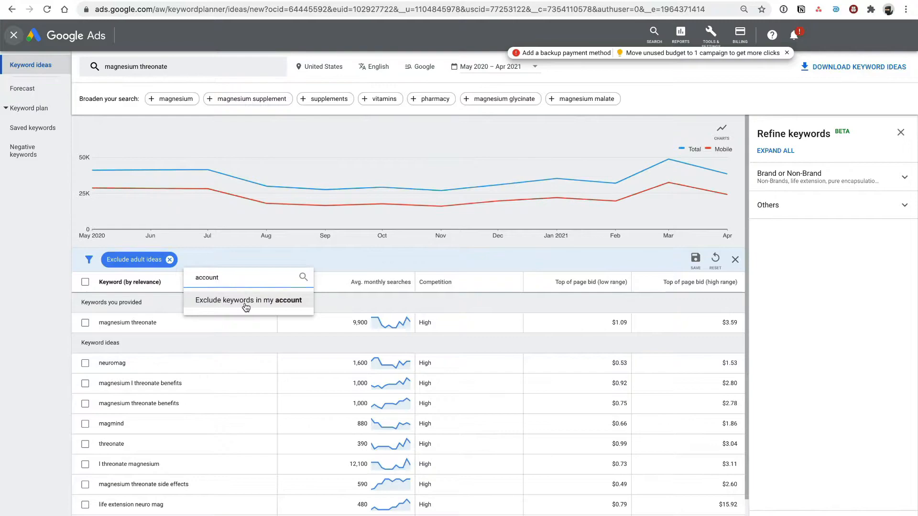
click(248, 299)
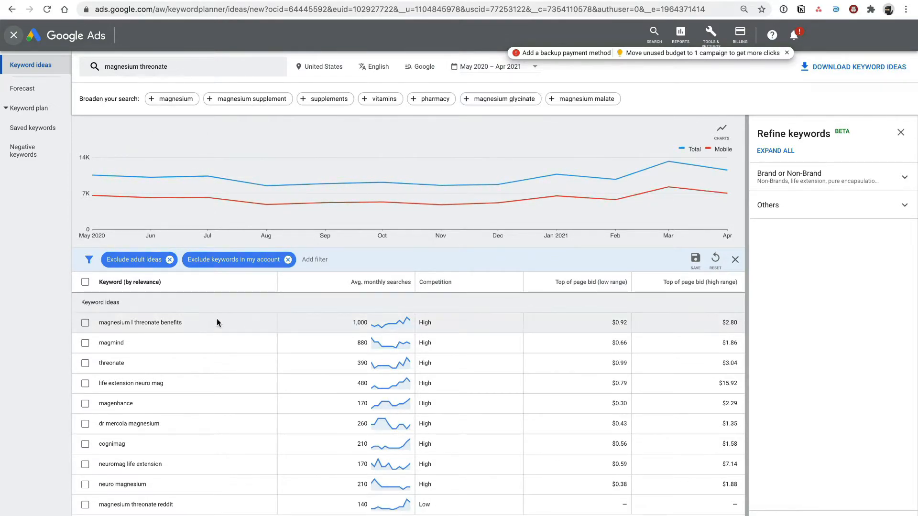
scroll(down, 3)
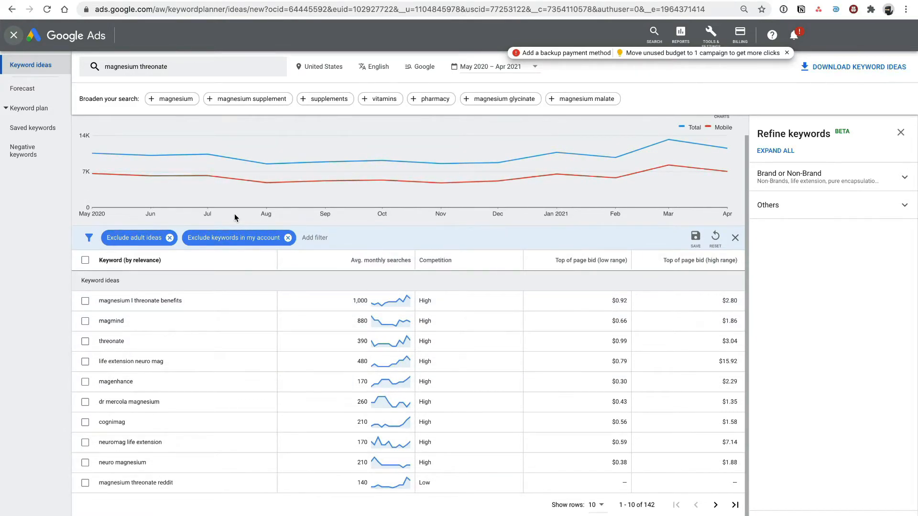
mouse_move(233, 234)
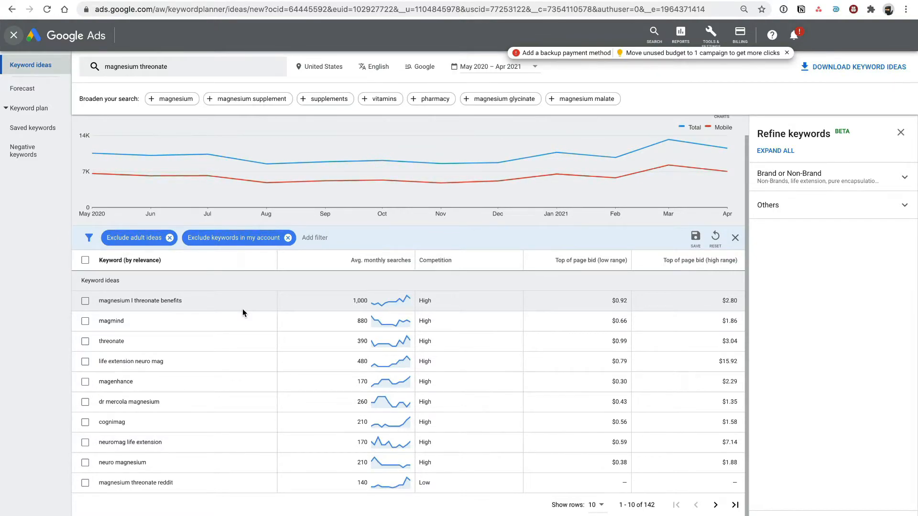
mouse_move(207, 154)
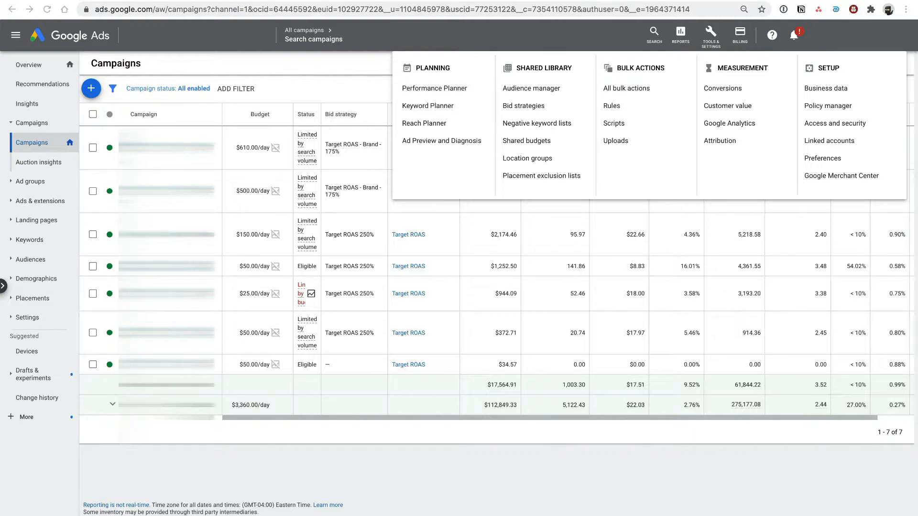
mouse_move(434, 88)
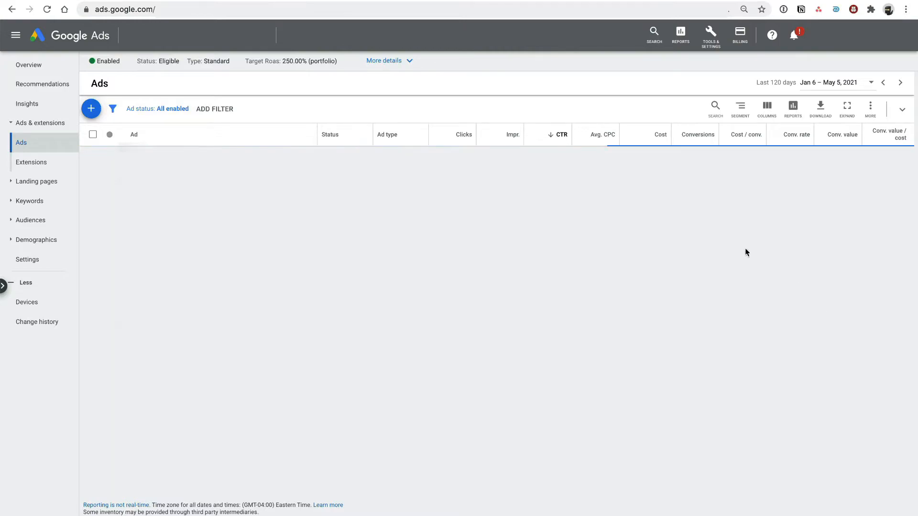
mouse_move(715, 105)
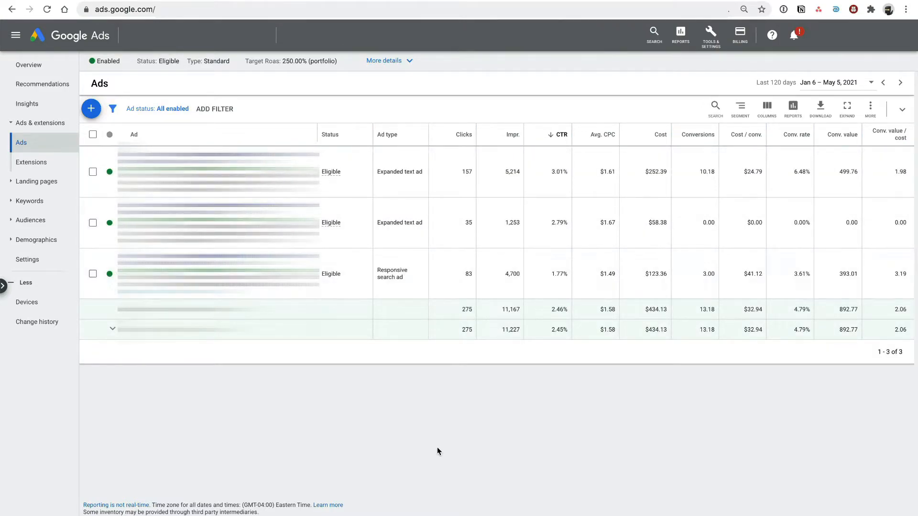
mouse_move(112, 361)
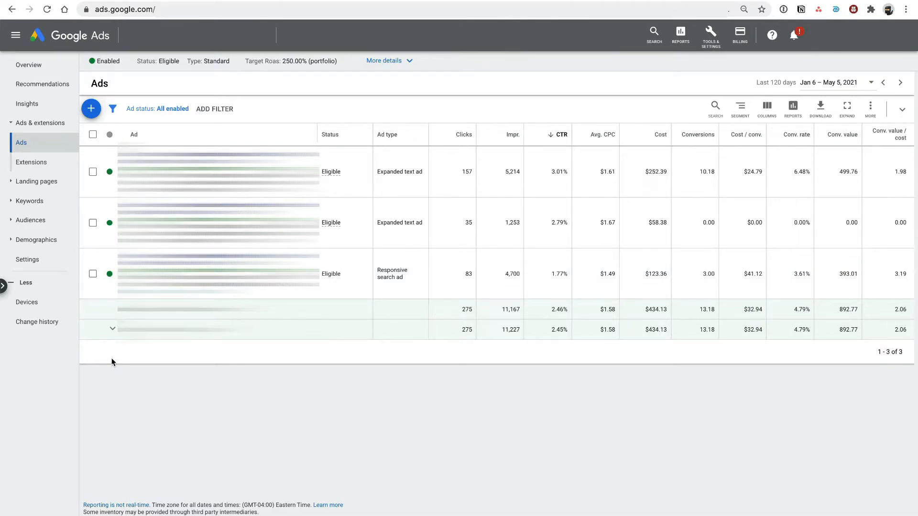
mouse_move(416, 223)
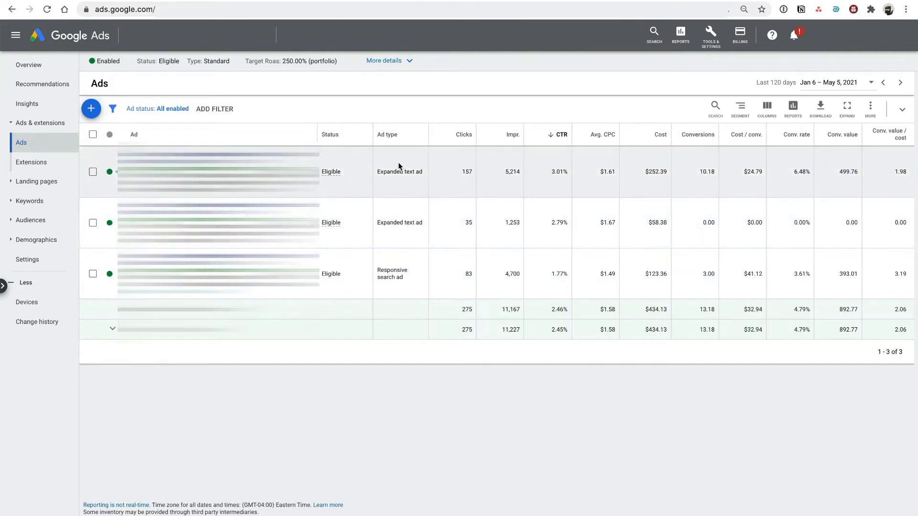
double_click(400, 171)
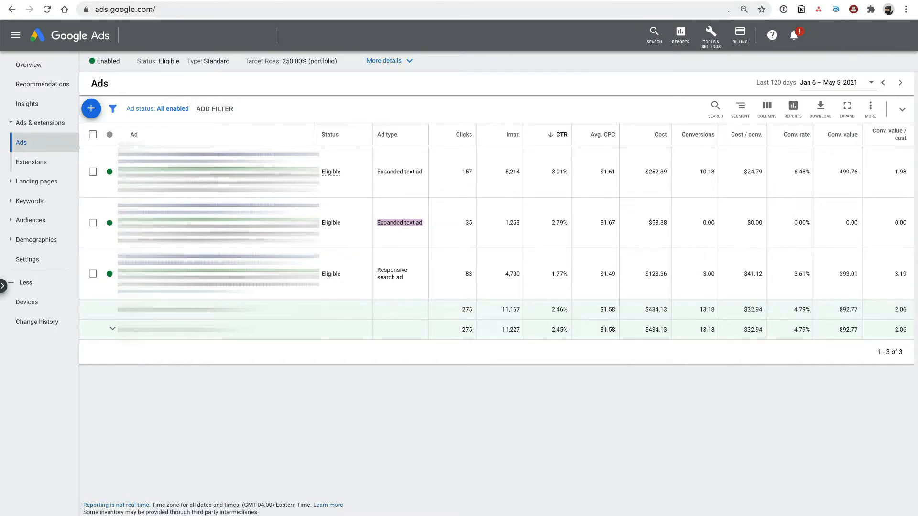
mouse_move(547, 101)
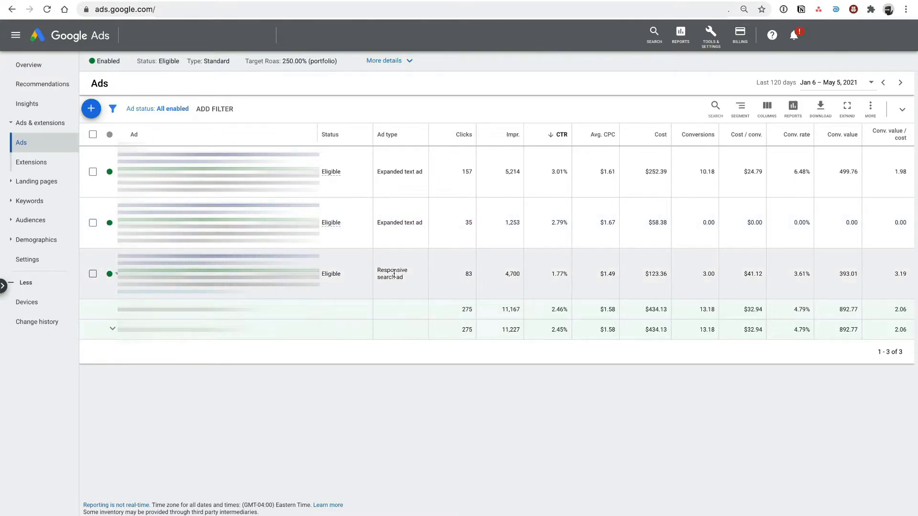
mouse_move(456, 258)
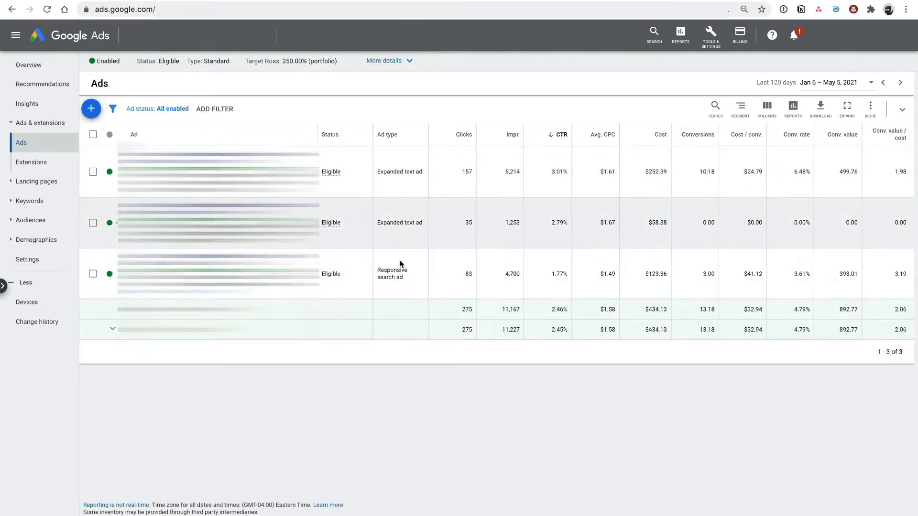
mouse_move(493, 314)
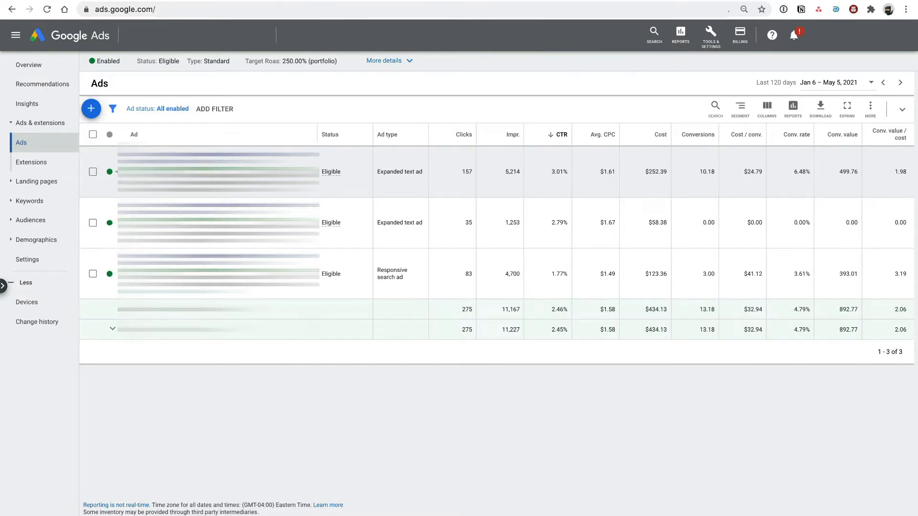
click(218, 171)
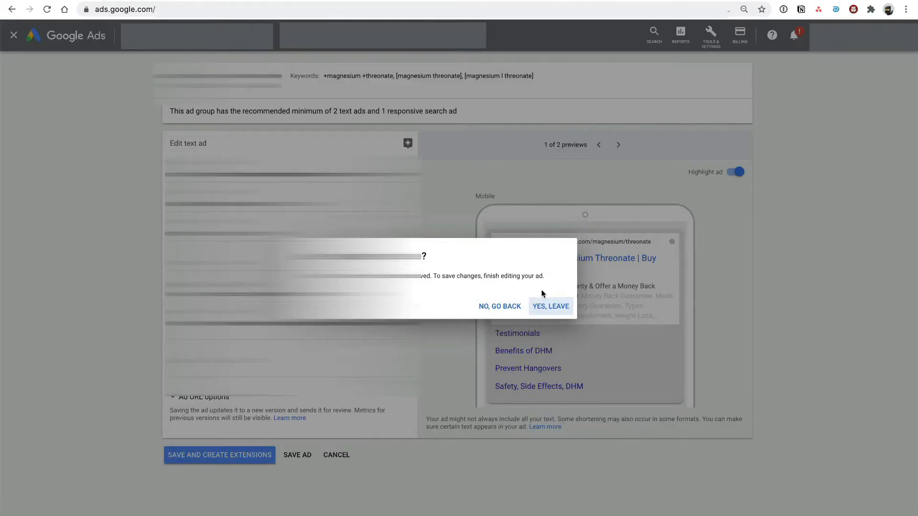
click(550, 305)
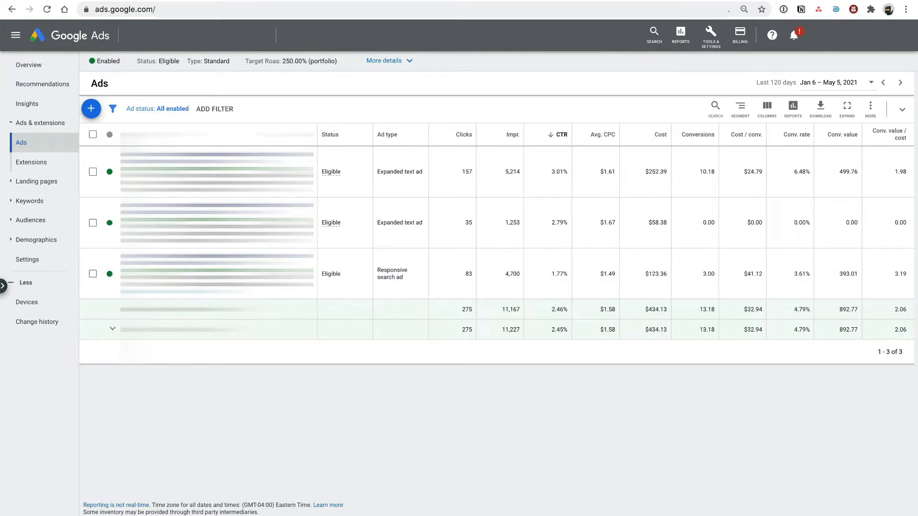
mouse_move(351, 424)
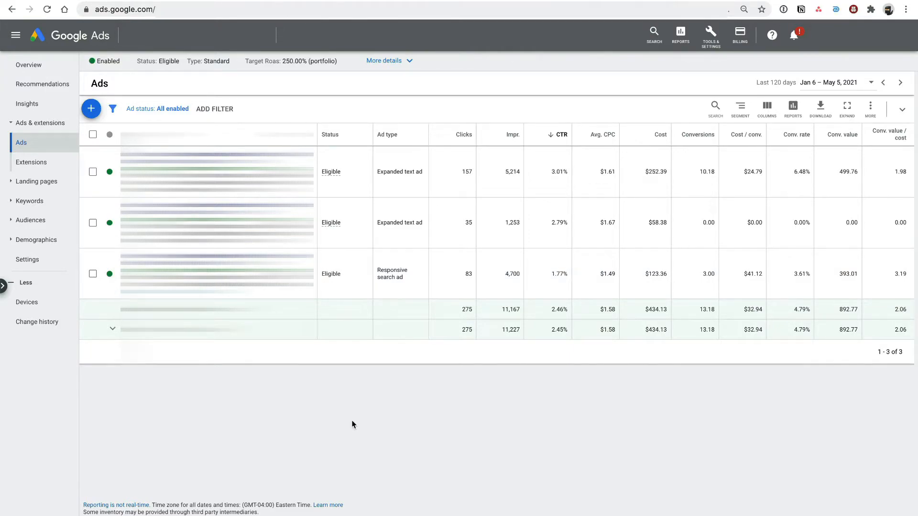
mouse_move(359, 335)
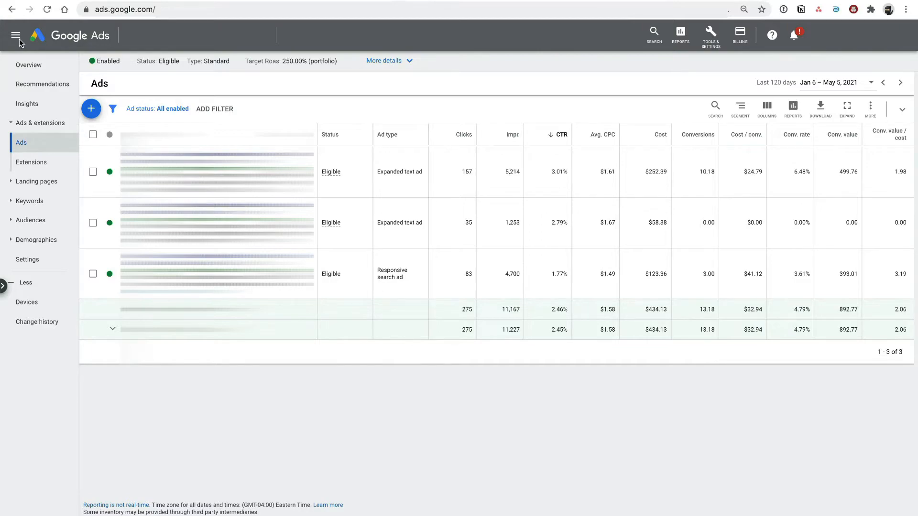
Step: Navigate from Shopping campaigns into the Smart Shopping campaign's single ad group
click(16, 35)
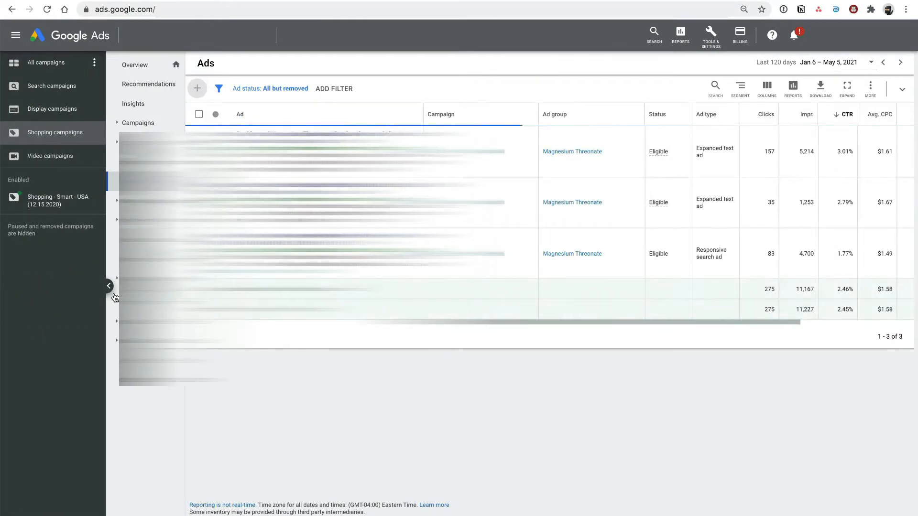
click(32, 142)
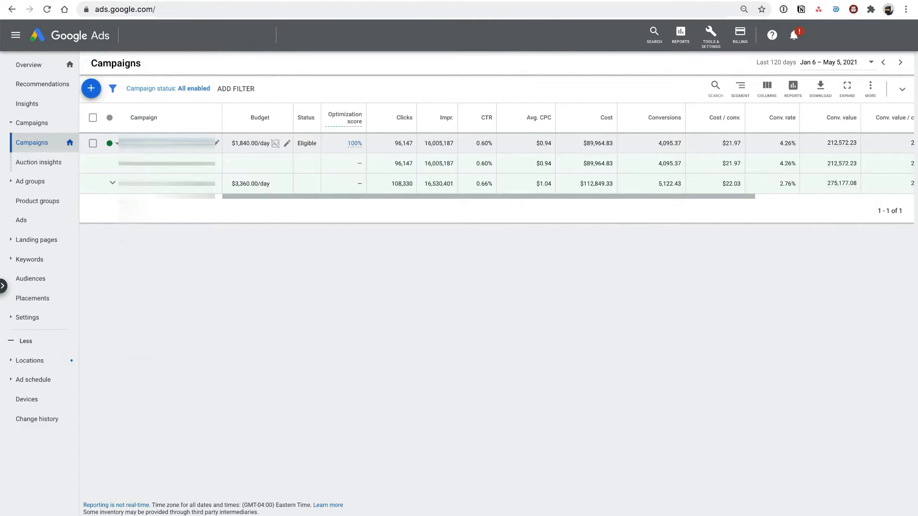
click(171, 142)
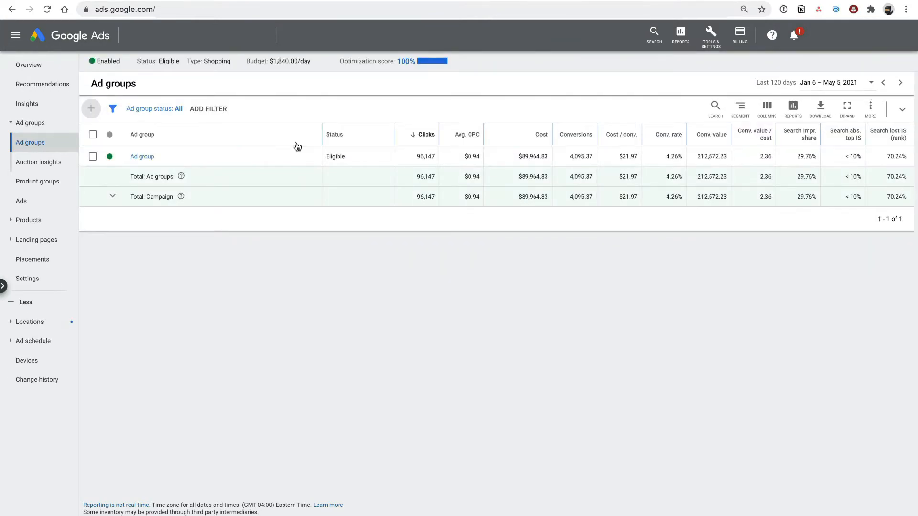
click(37, 124)
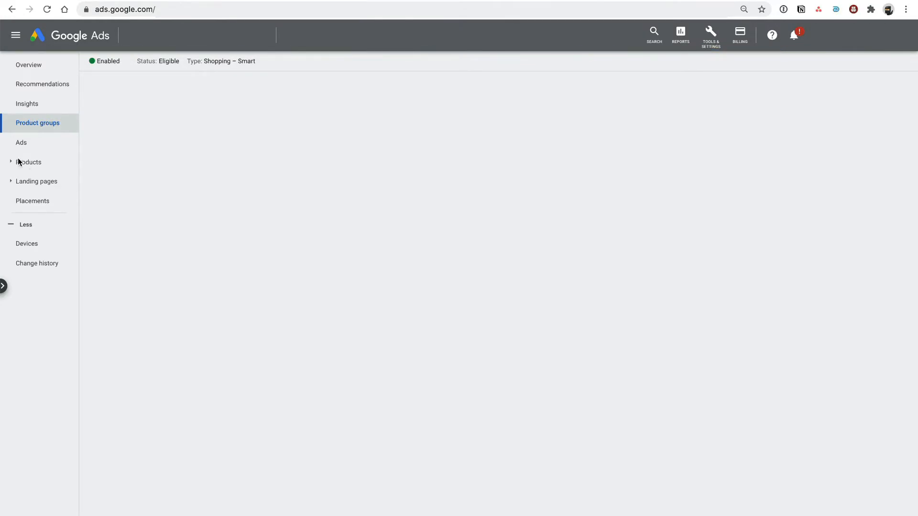
Step: View the campaign's Products report listing 193 products with clicks and costs
click(28, 163)
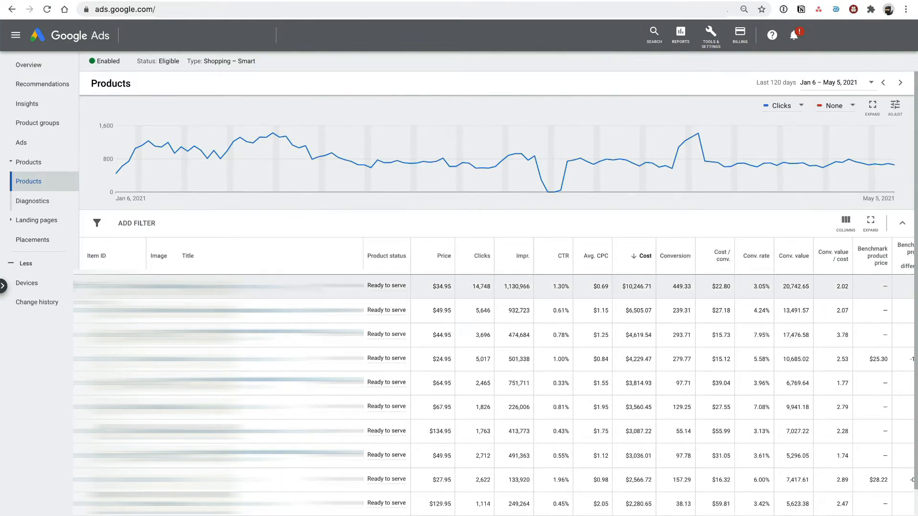
mouse_move(291, 208)
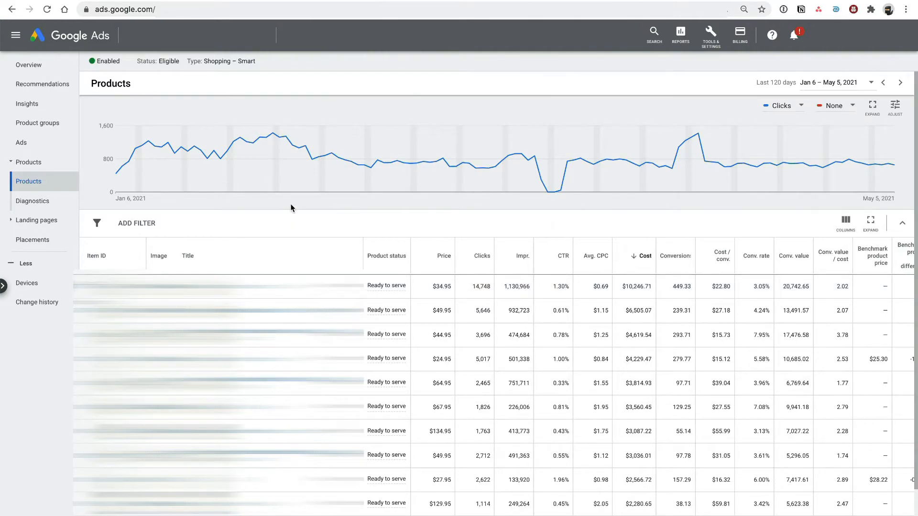
scroll(down, 3)
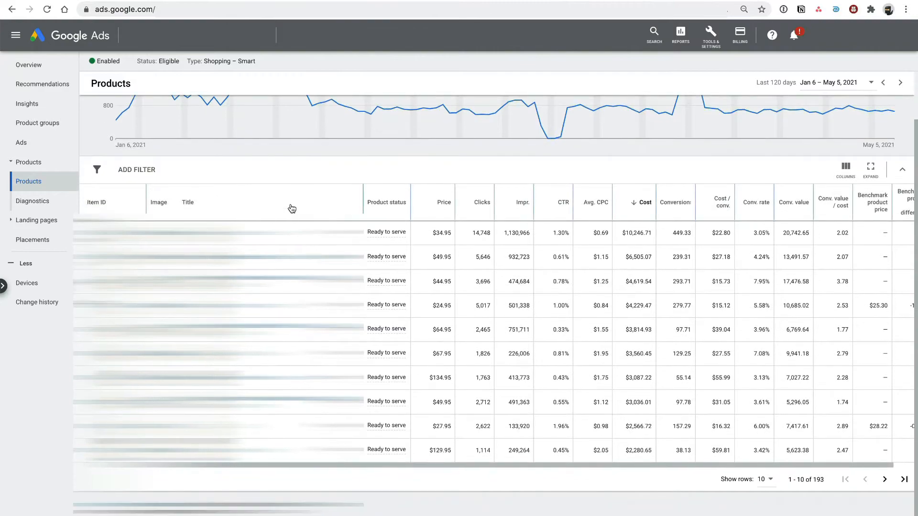
mouse_move(361, 152)
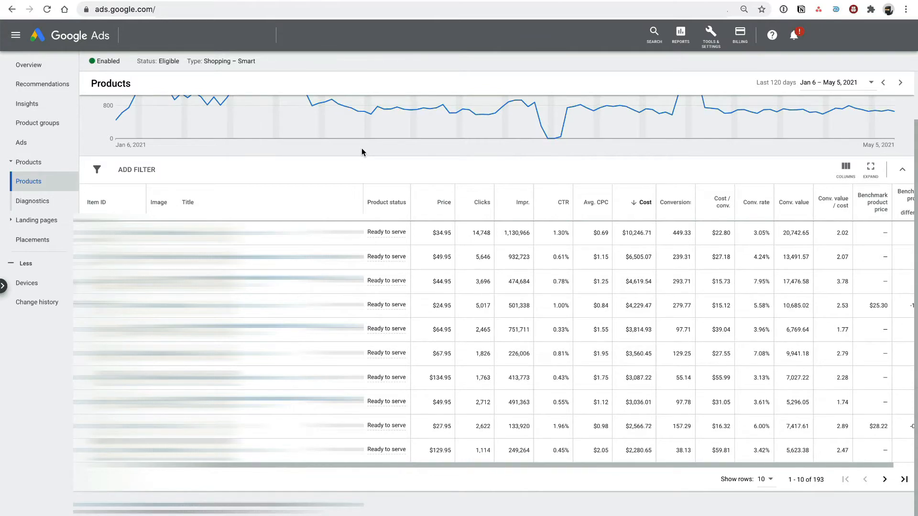
mouse_move(57, 131)
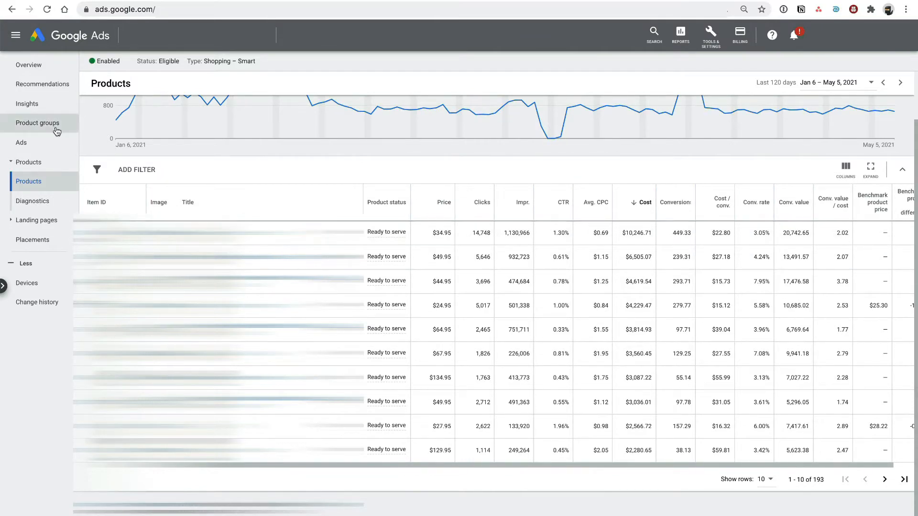
Step: View Product Diagnostics: 192 products ready to serve, 1 disapproved for policy
click(33, 201)
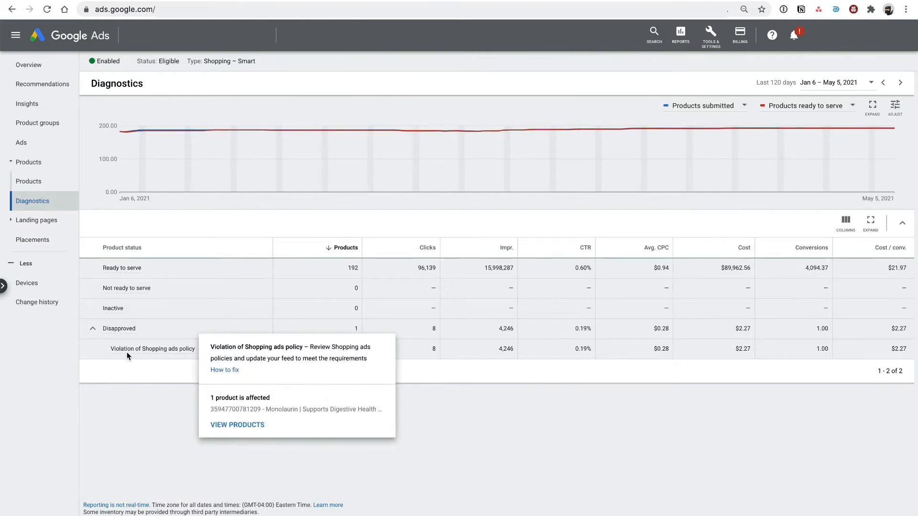
mouse_move(143, 380)
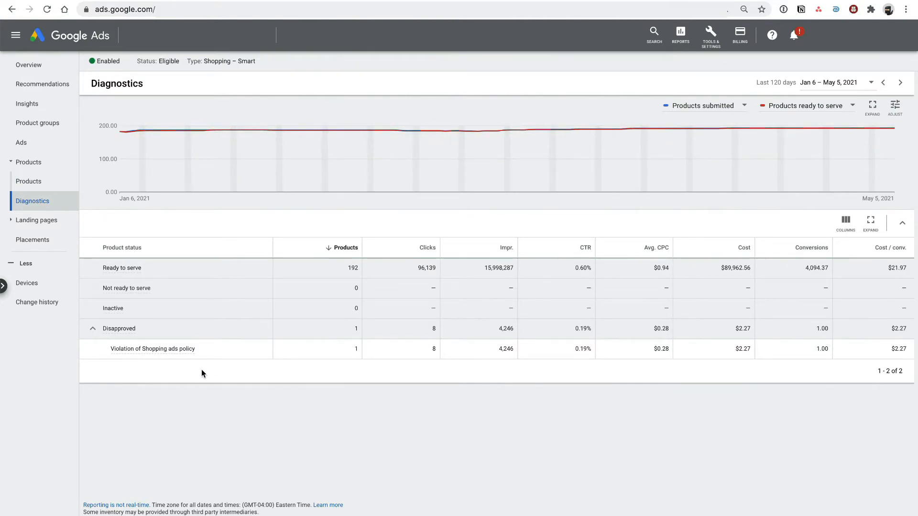
mouse_move(152, 349)
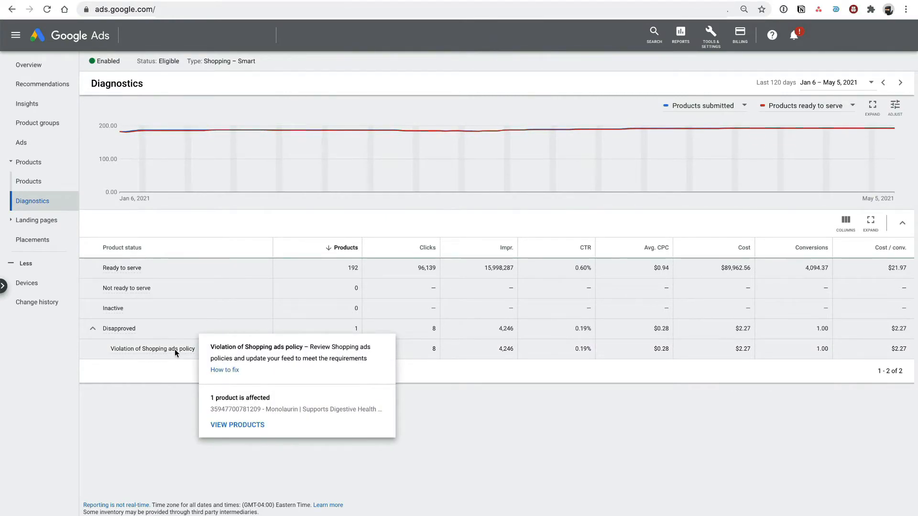
mouse_move(377, 385)
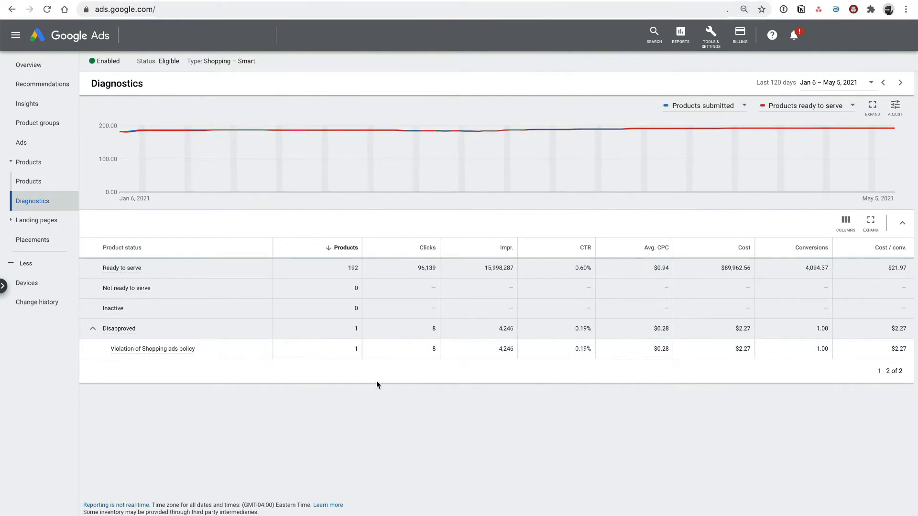
mouse_move(284, 371)
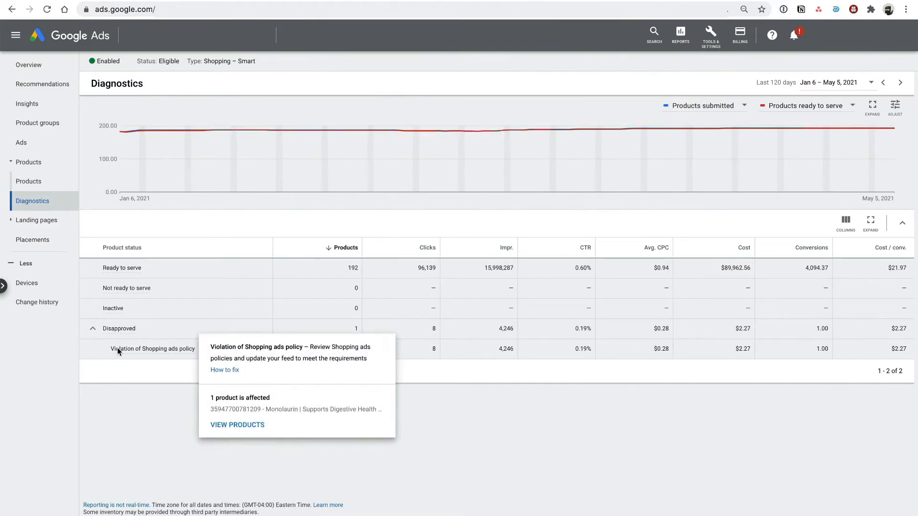
mouse_move(425, 353)
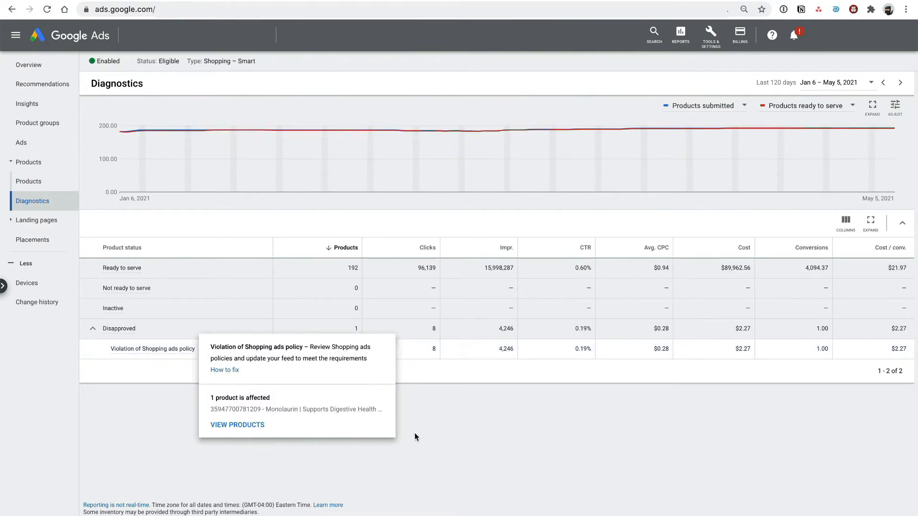
mouse_move(191, 401)
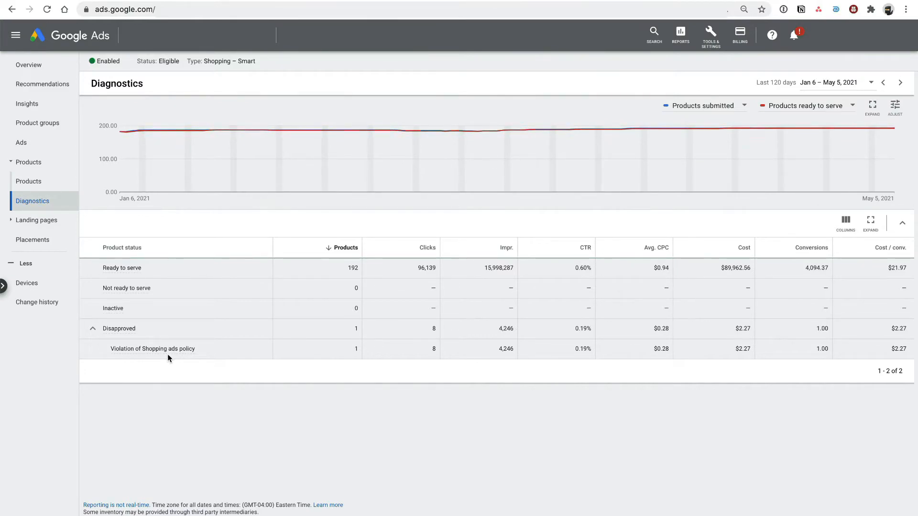
mouse_move(240, 391)
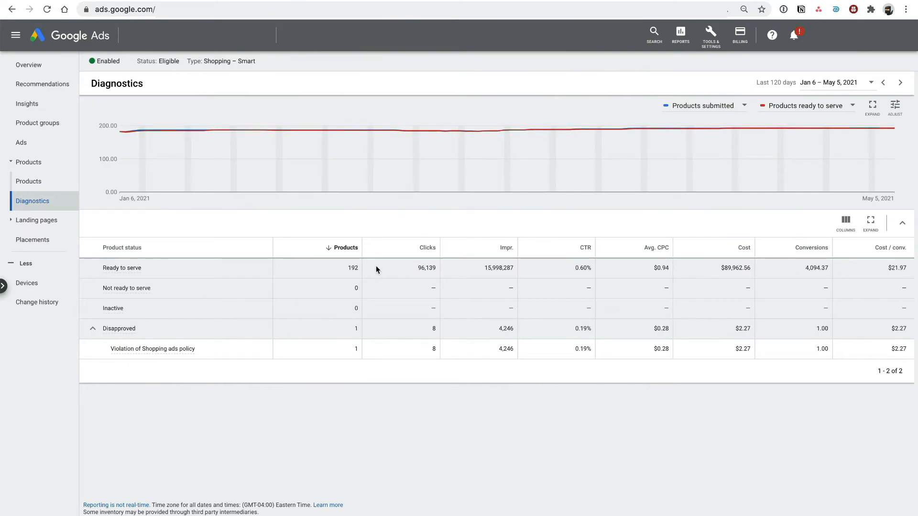
mouse_move(231, 325)
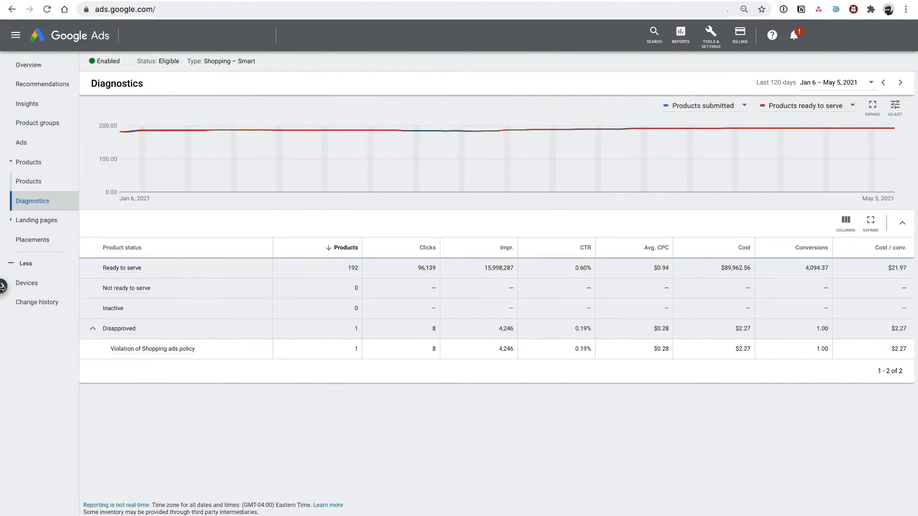
Step: Show Display campaigns of every status and open the paused $30.00/day campaign's ad groups
click(4, 285)
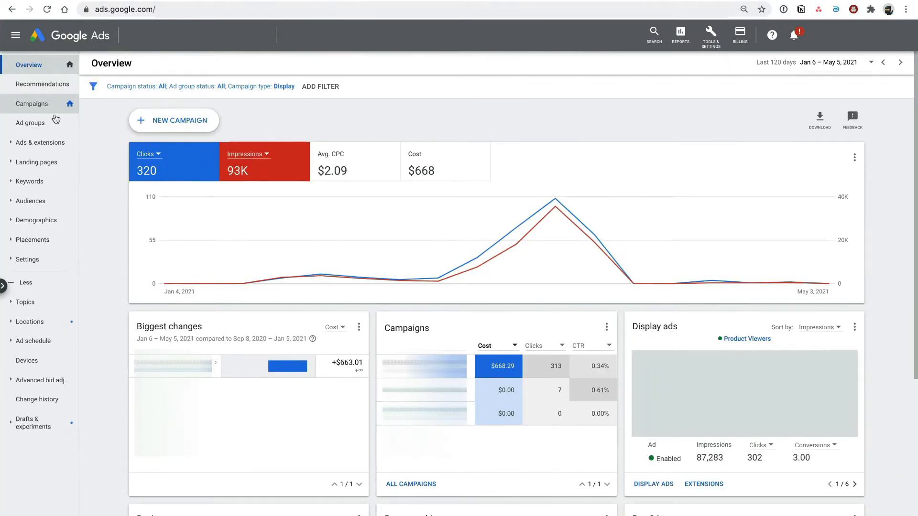
click(31, 103)
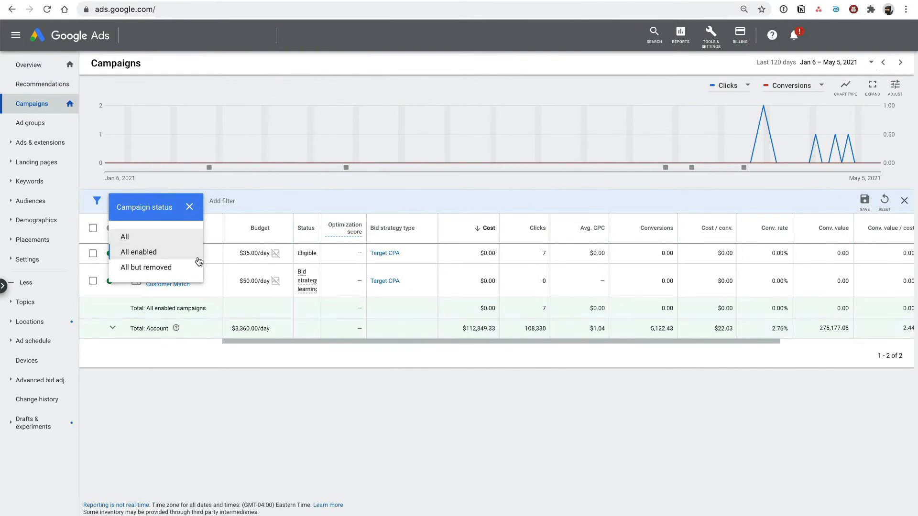
click(124, 237)
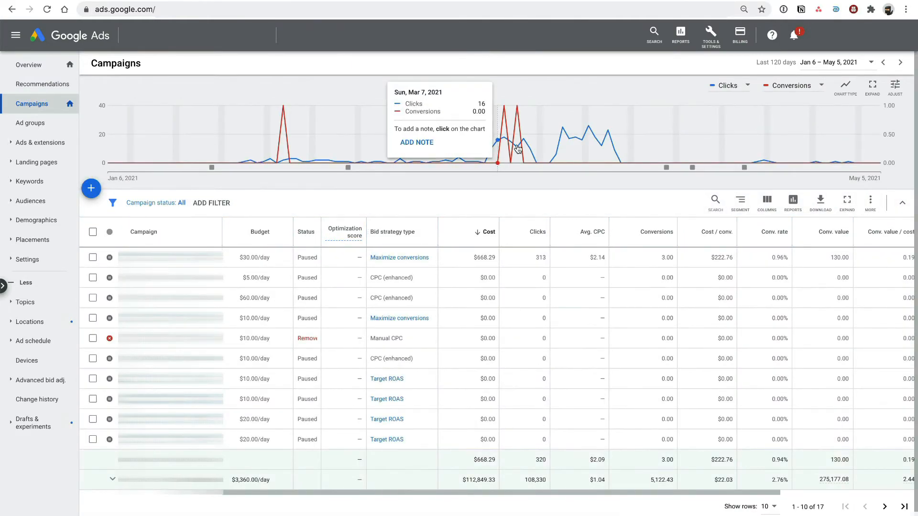
mouse_move(523, 146)
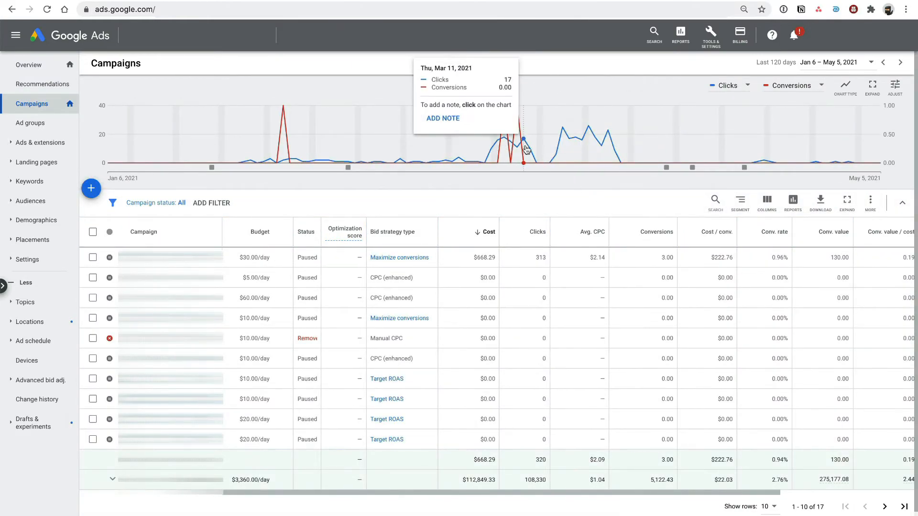
mouse_move(505, 132)
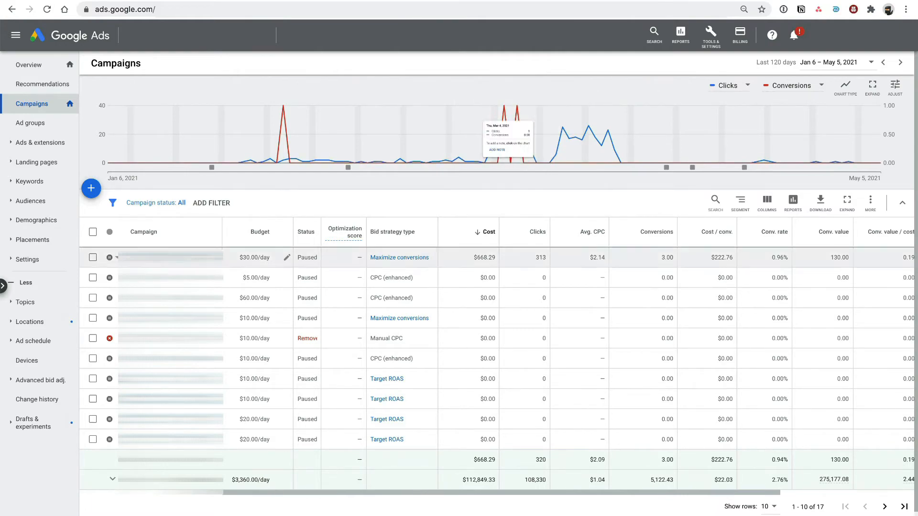
mouse_move(322, 163)
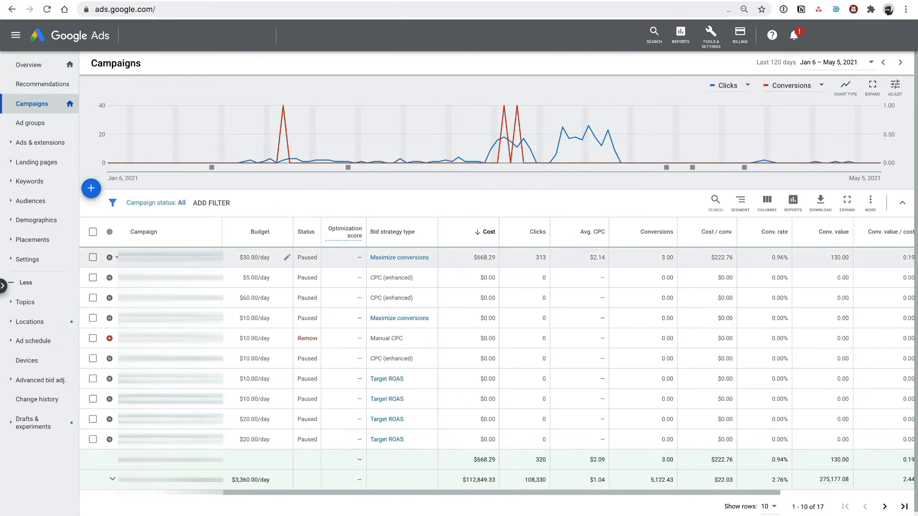
click(170, 257)
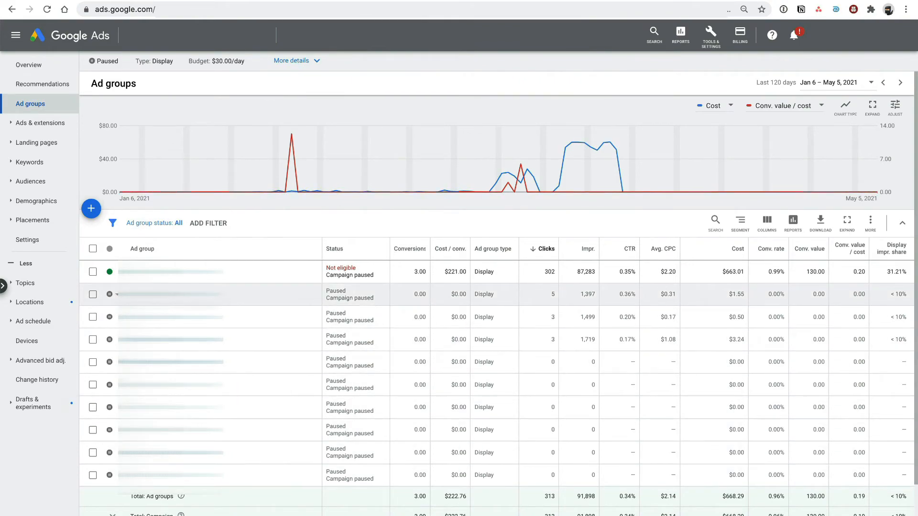
click(93, 295)
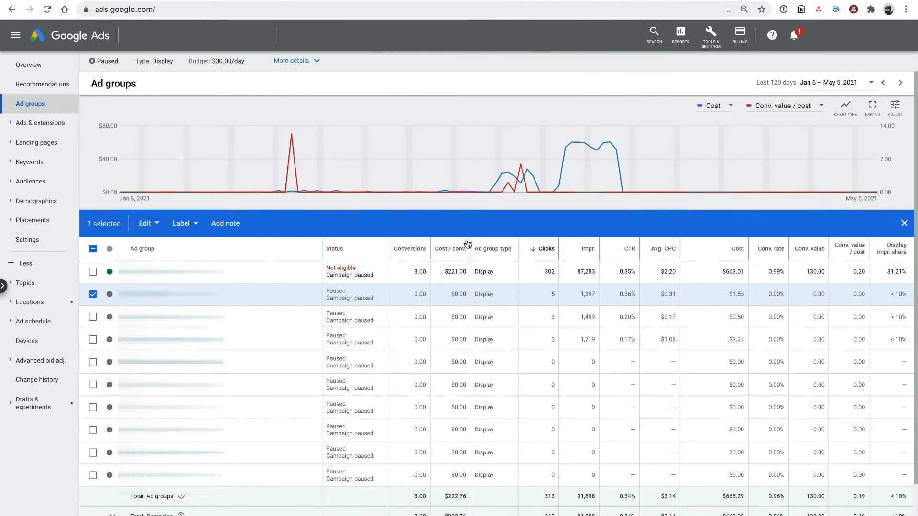
click(93, 294)
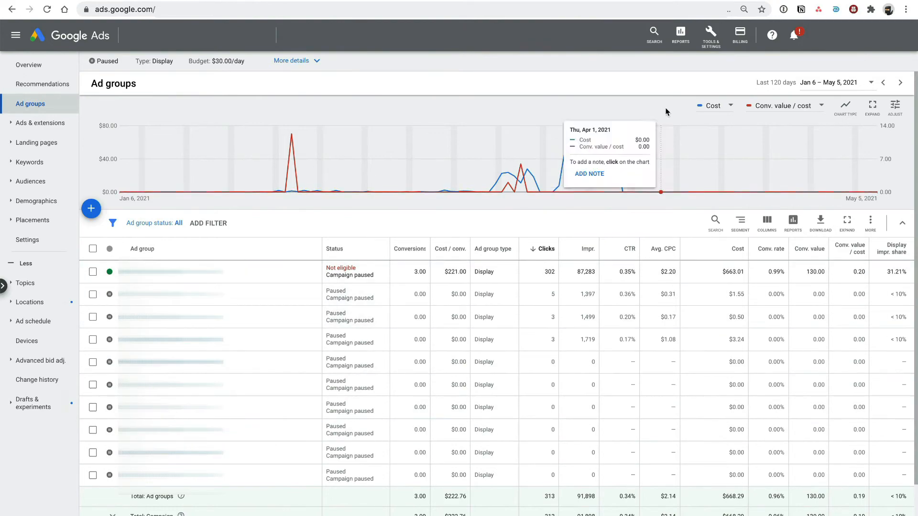
mouse_move(666, 112)
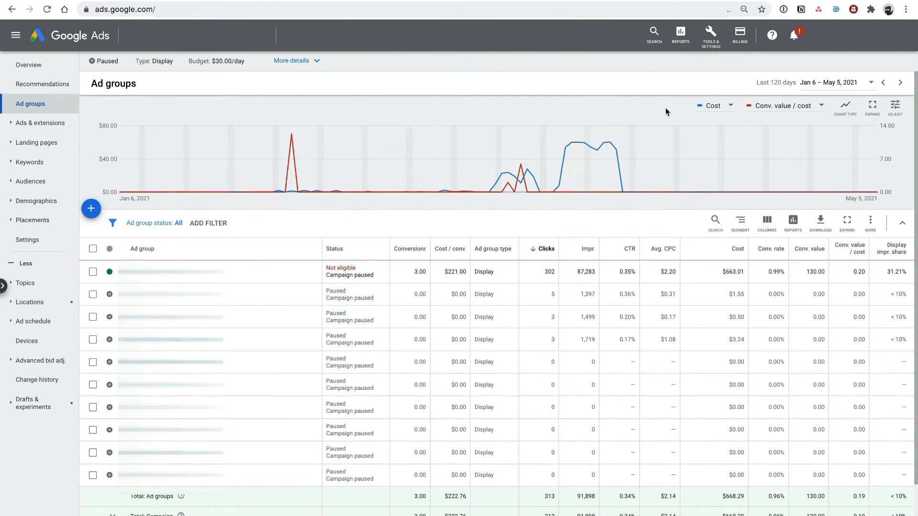
mouse_move(254, 370)
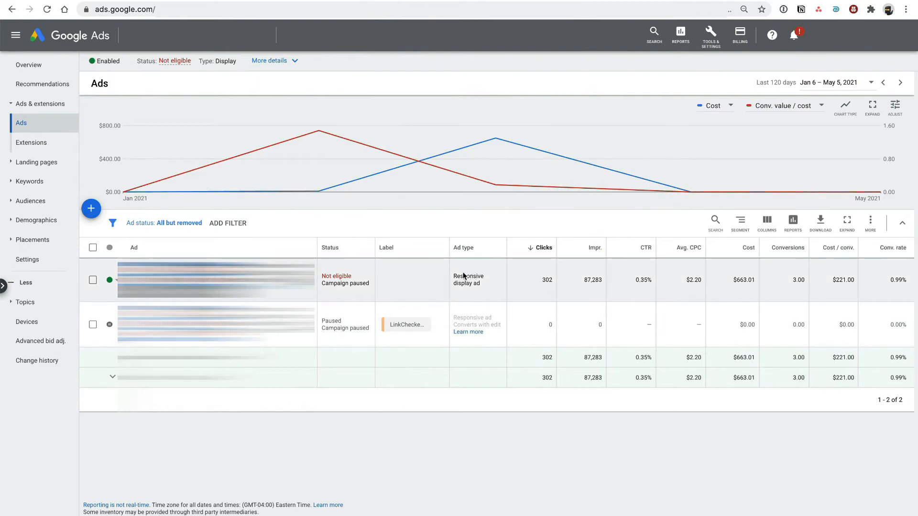
mouse_move(493, 290)
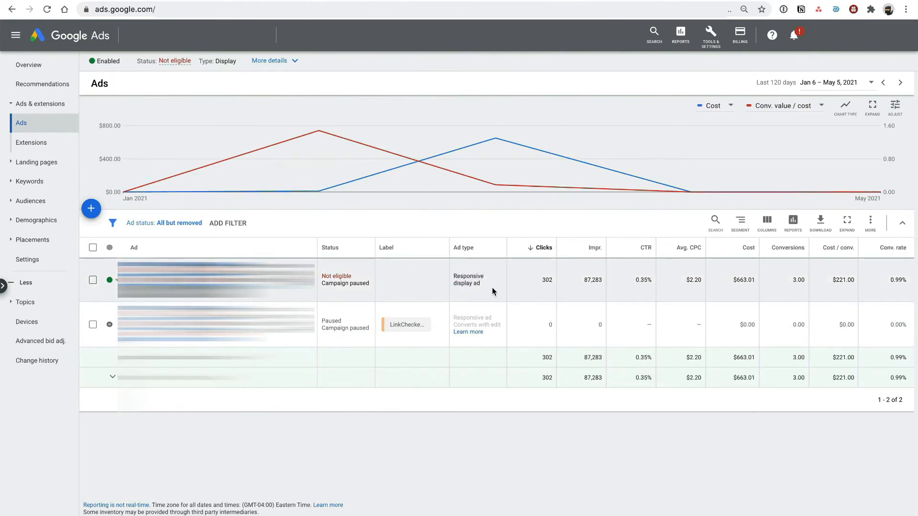
mouse_move(193, 192)
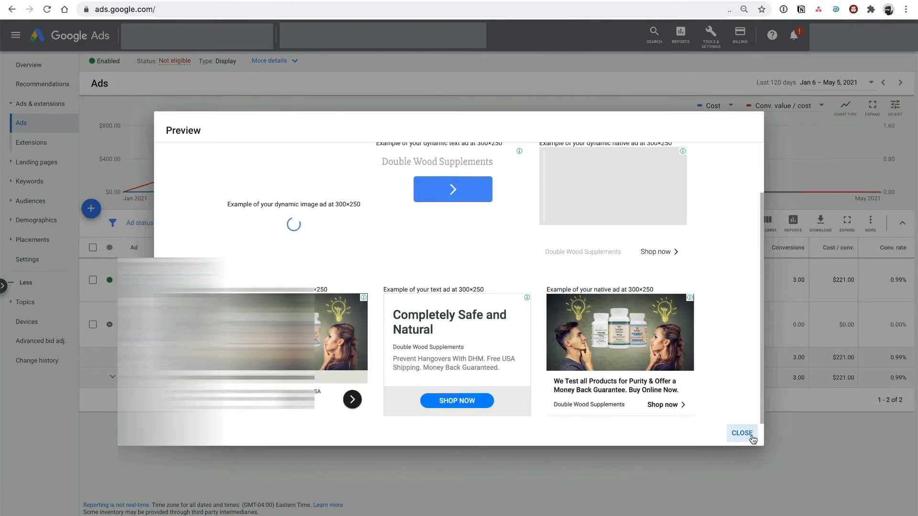
Step: Dismiss the responsive display ad preview to return to the ad group's Ads list
click(742, 433)
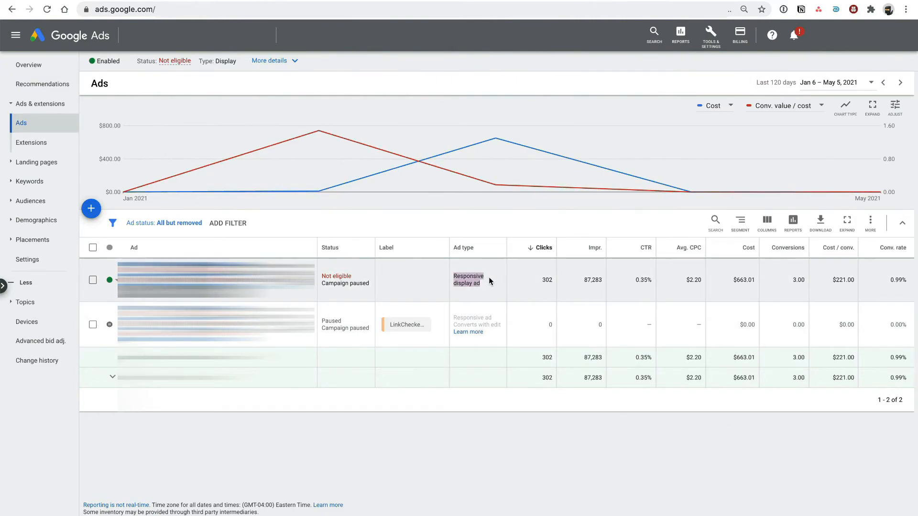
mouse_move(405, 324)
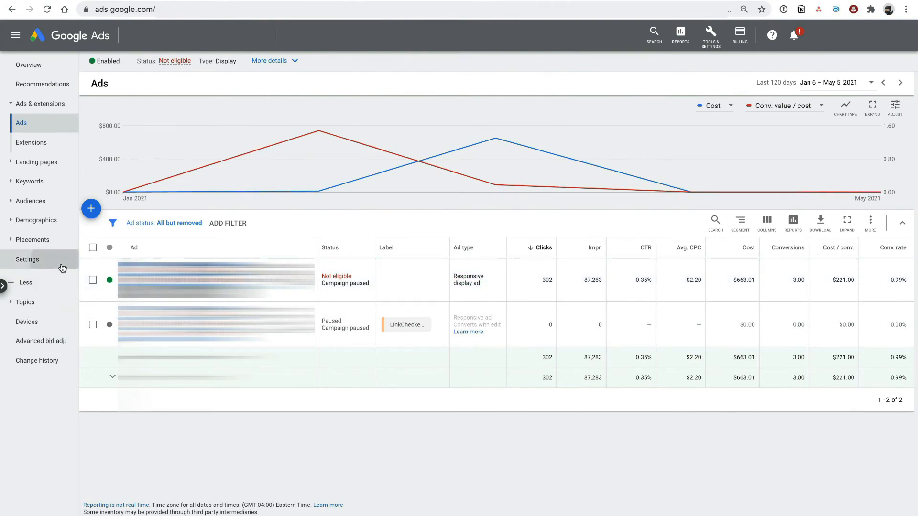
Step: Reach the paused Display campaign's settings: United States, English, Maximize conversions, $30.00/day
click(27, 259)
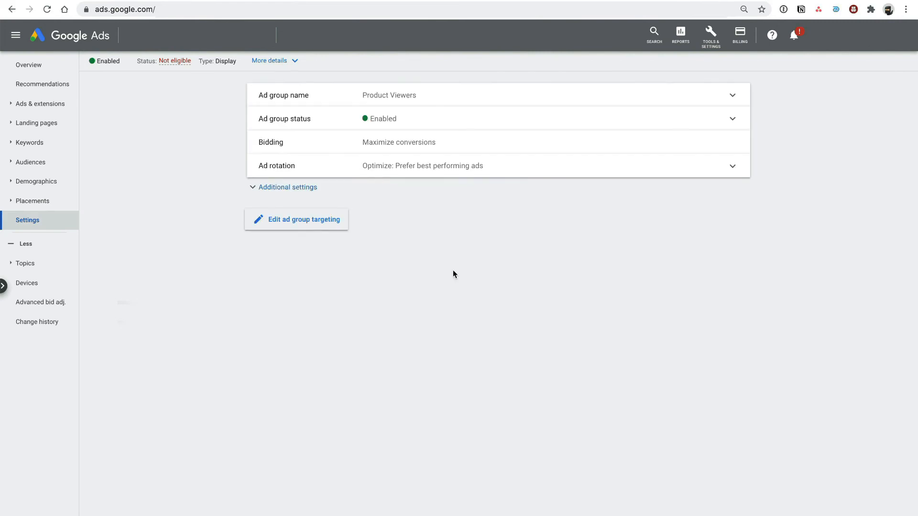
click(288, 187)
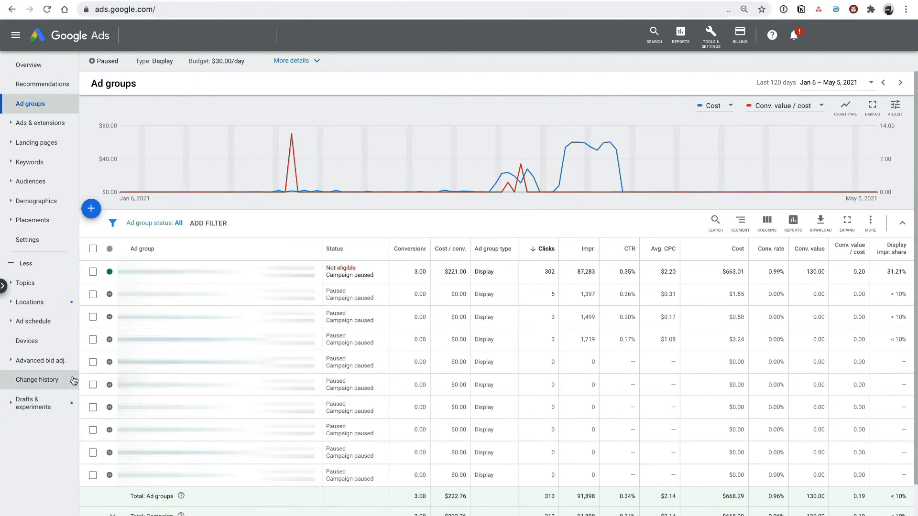
click(27, 239)
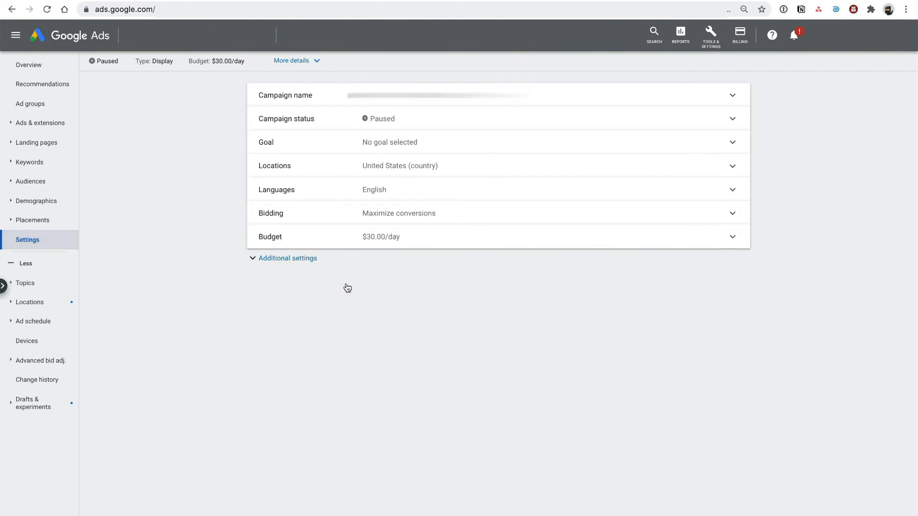
Step: Reveal the additional settings: indefinite ad rotation, 3-per-day frequency cap, dynamic ads with data feed
click(287, 258)
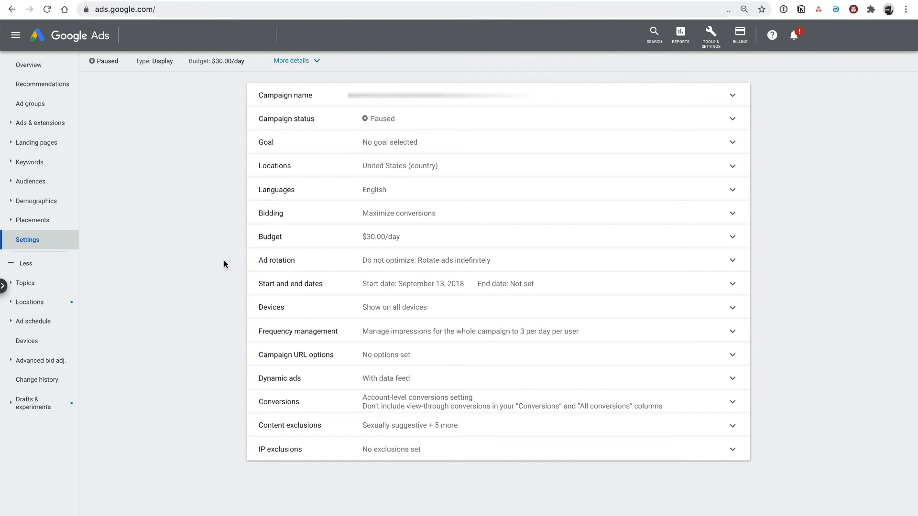
mouse_move(222, 392)
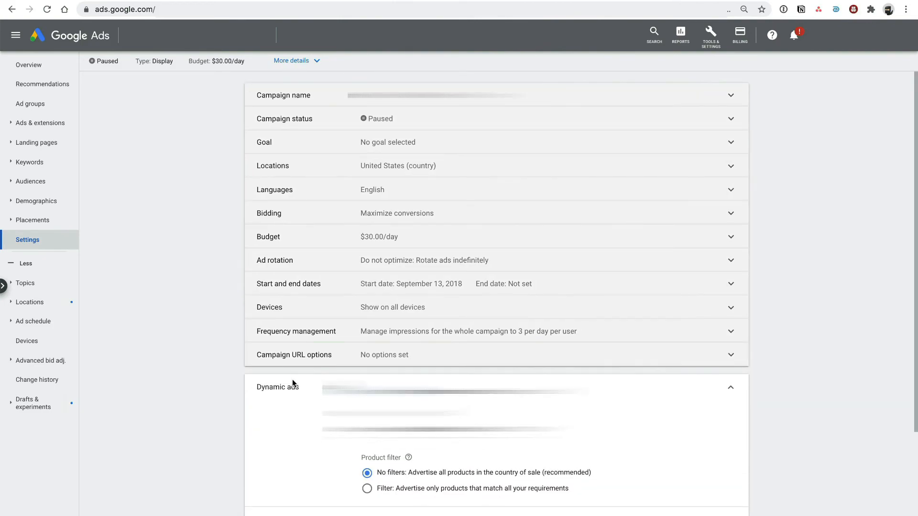
scroll(down, 3)
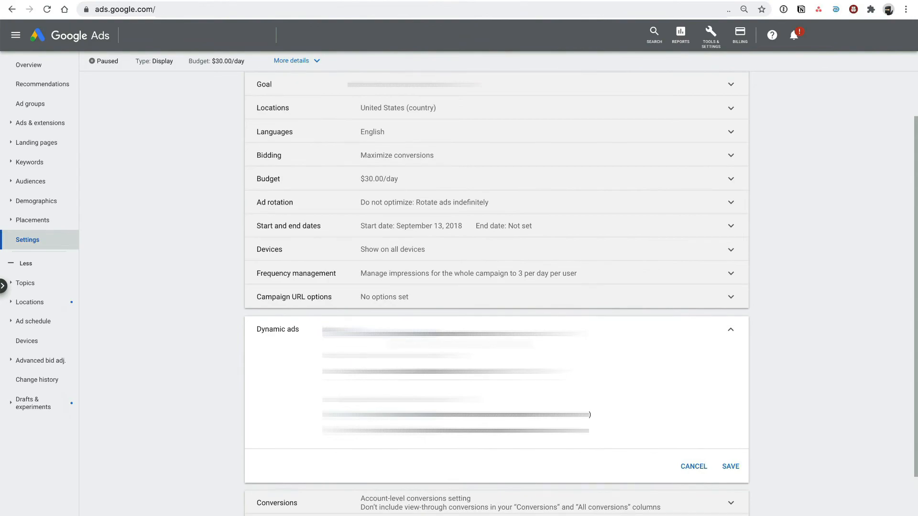
mouse_move(740, 331)
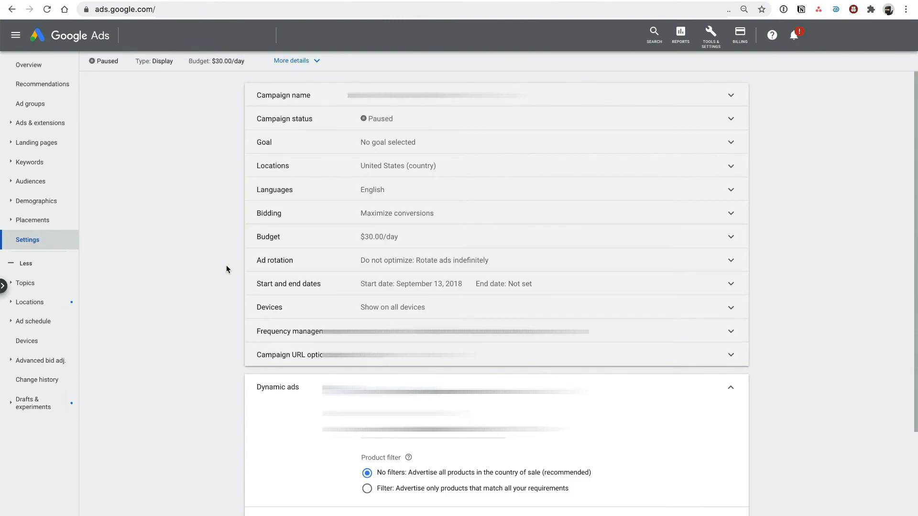
scroll(down, 3)
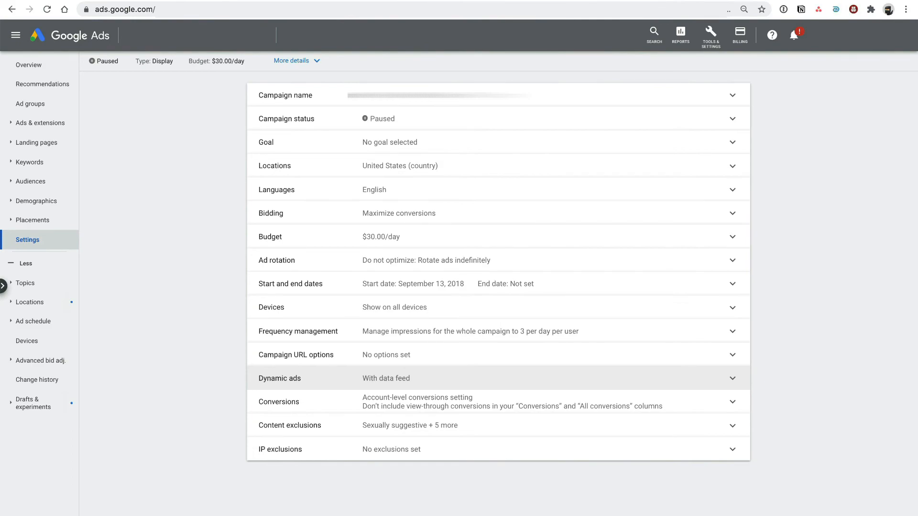
mouse_move(180, 257)
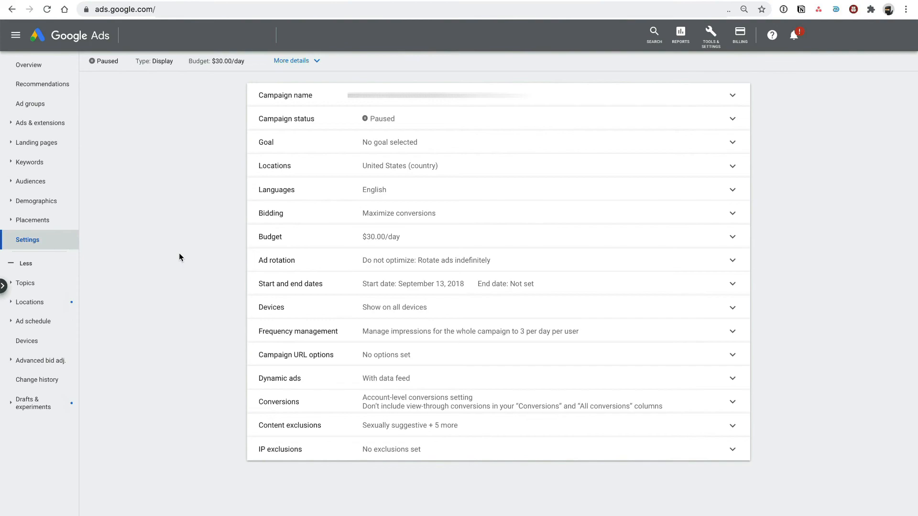
mouse_move(70, 142)
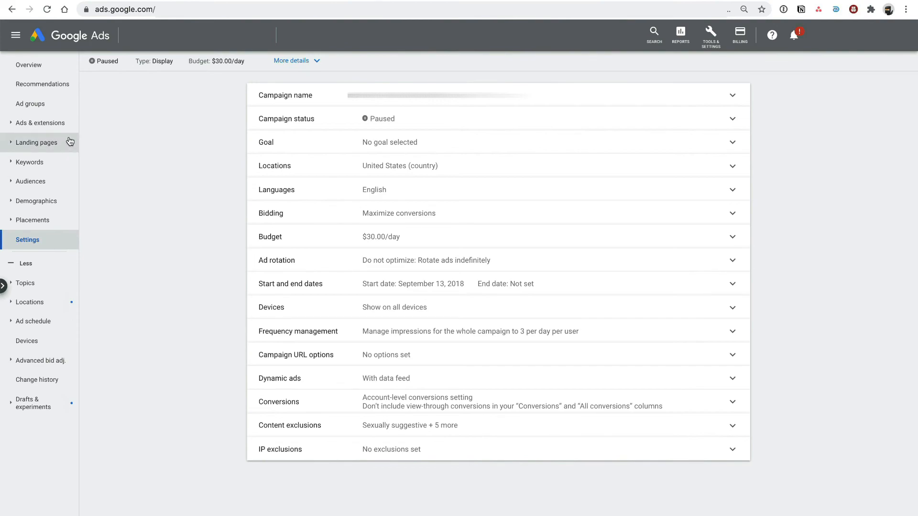